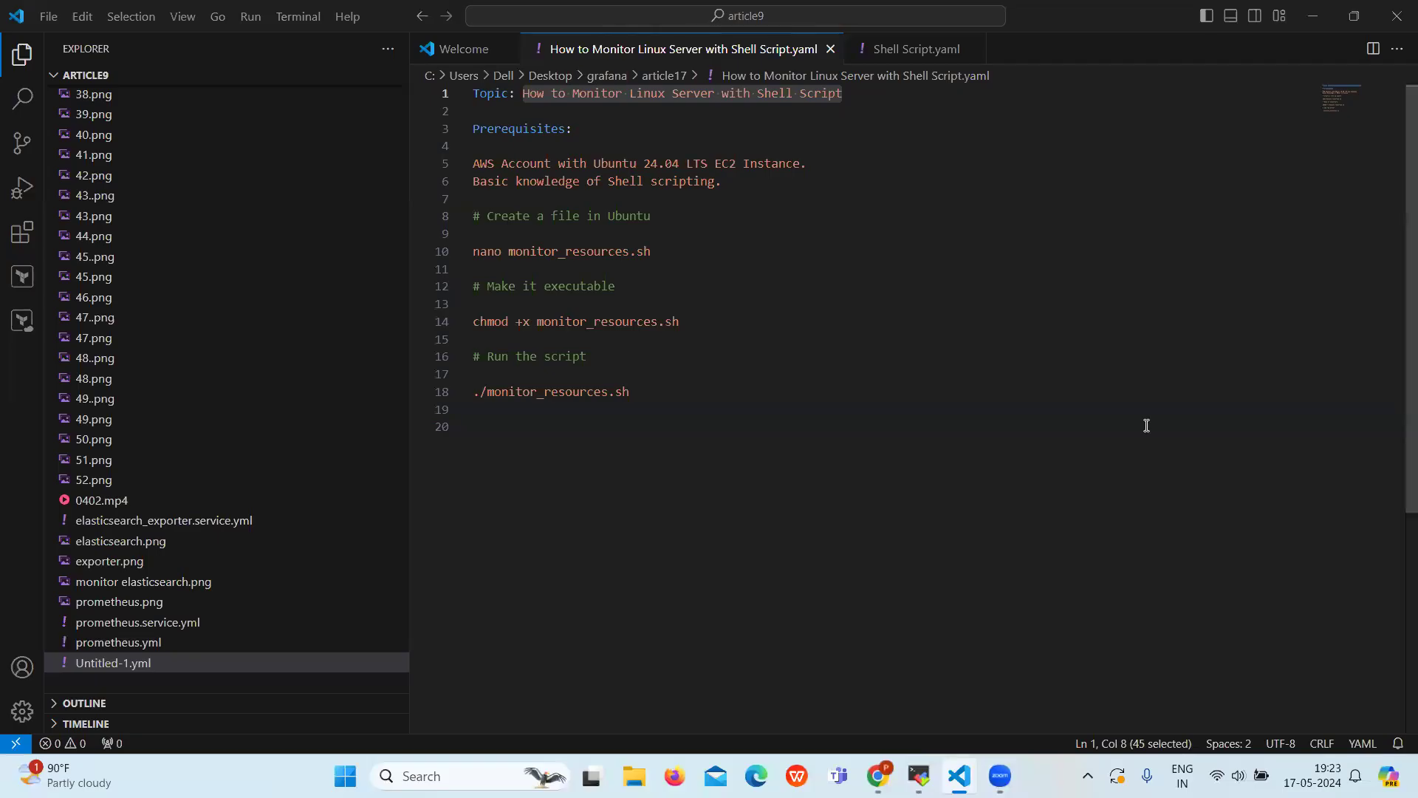
{"action": "mouse_move", "coordinate": [827, 106]}
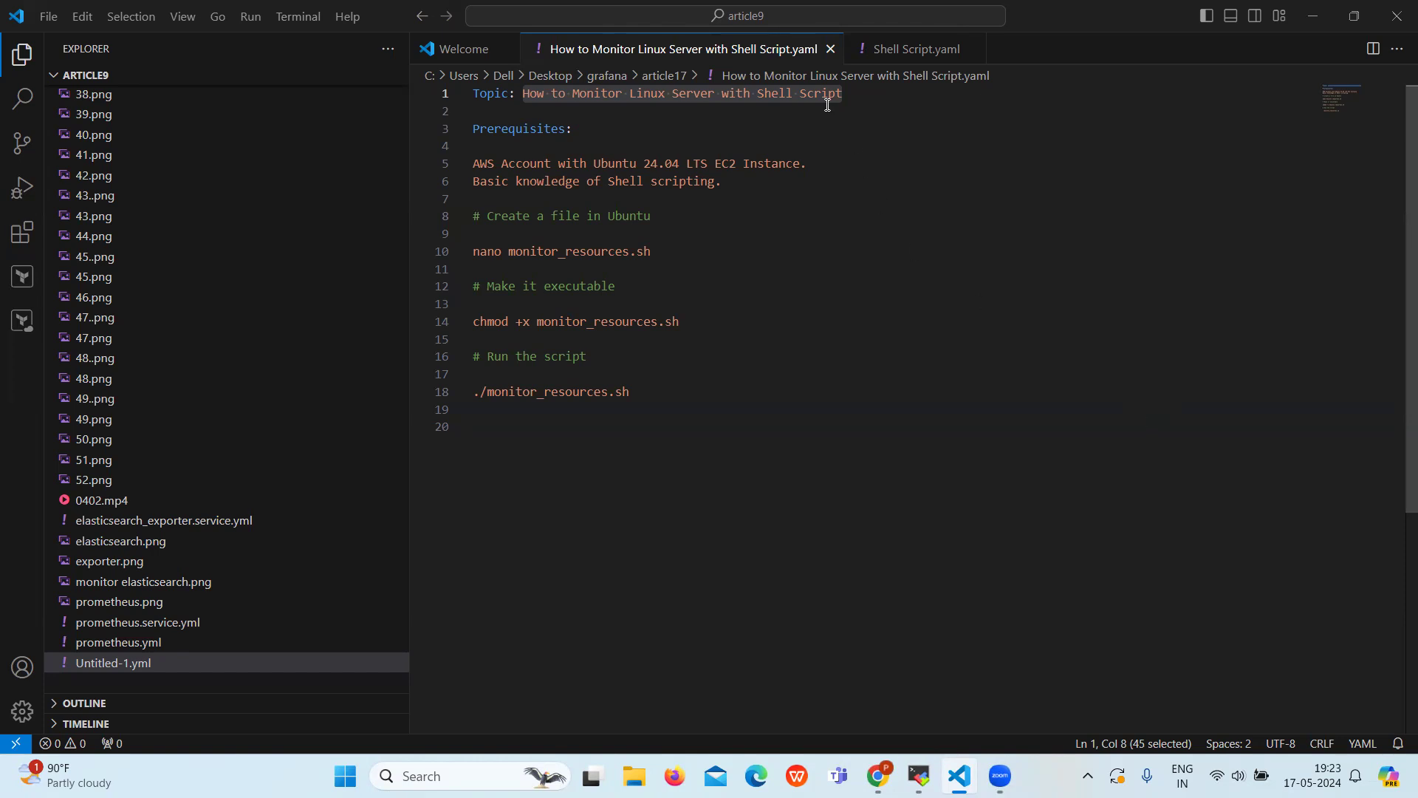
{"action": "mouse_move", "coordinate": [849, 94]}
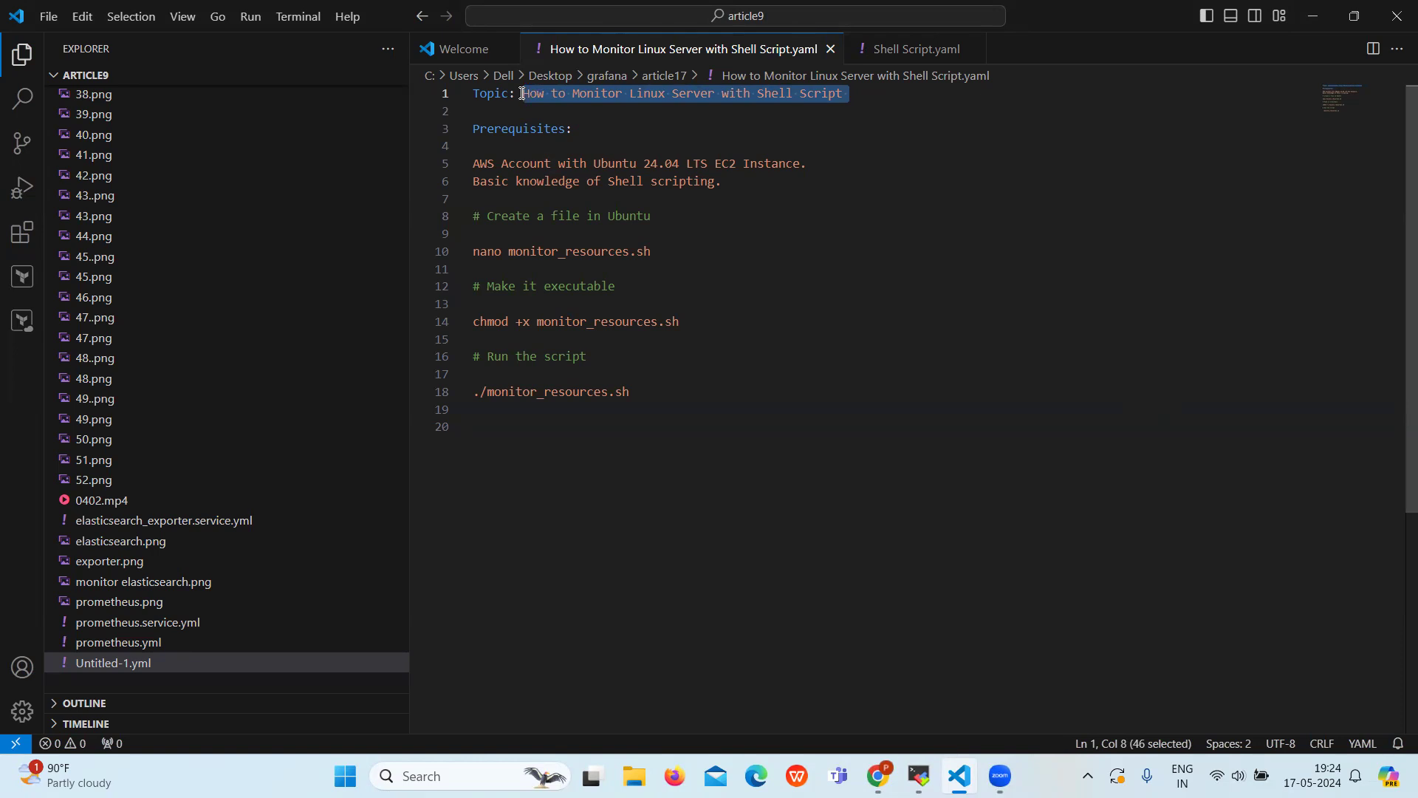
{"action": "mouse_move", "coordinate": [535, 93]}
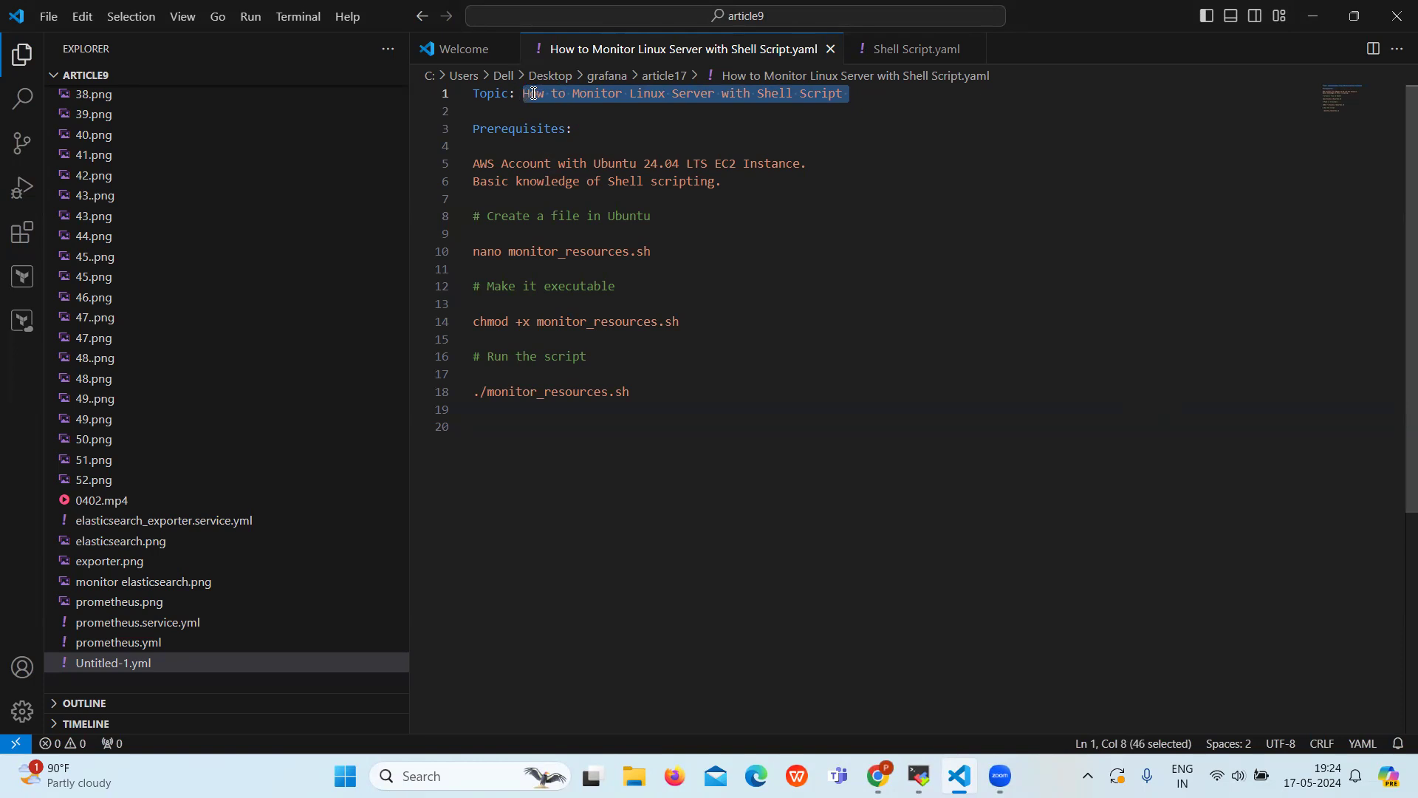
- Highlight the AWS Ubuntu EC2 prerequisite, start nano monitor_resources.sh, then return to the notes
{"action": "left_click", "coordinate": [566, 128]}
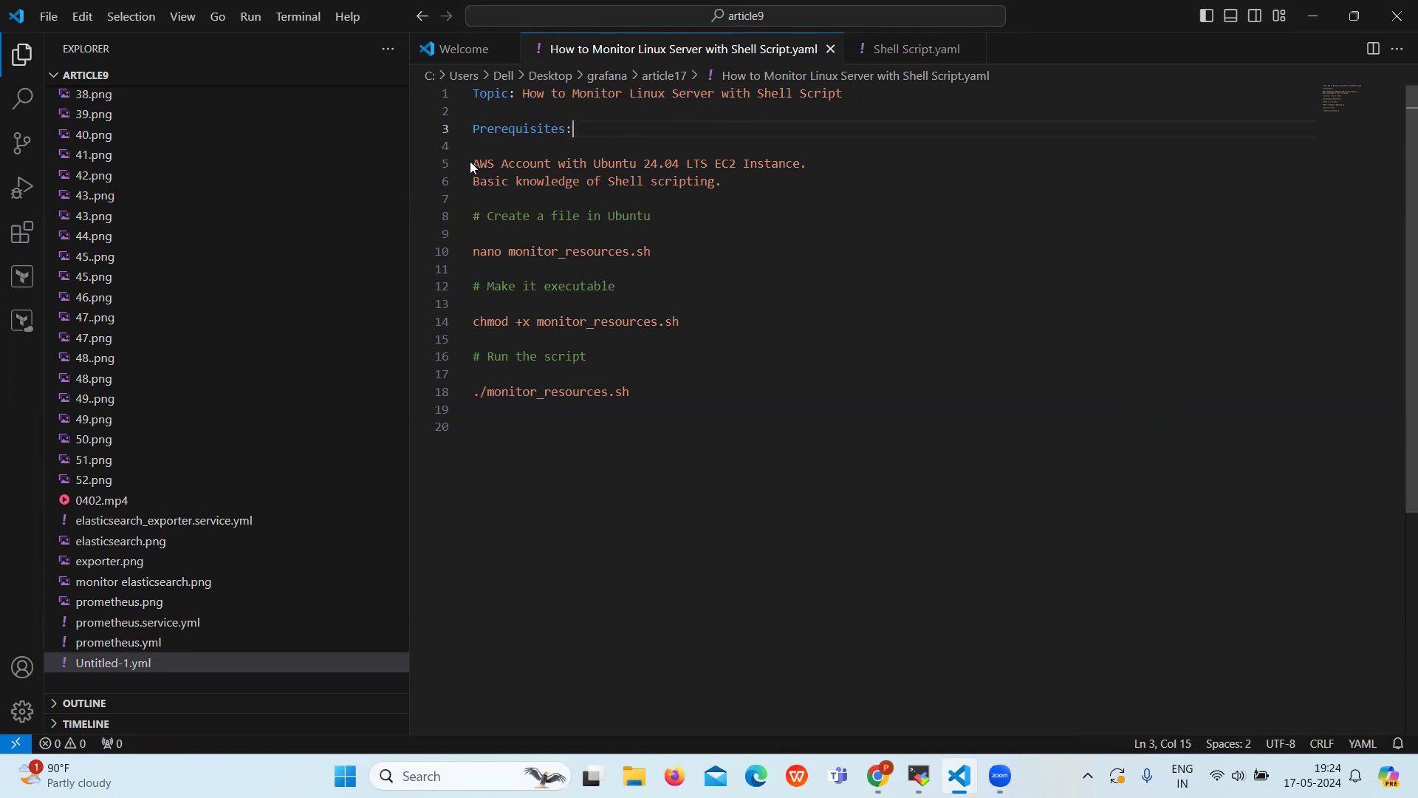
{"action": "left_click_drag", "start_coordinate": [472, 164], "coordinate": [472, 181]}
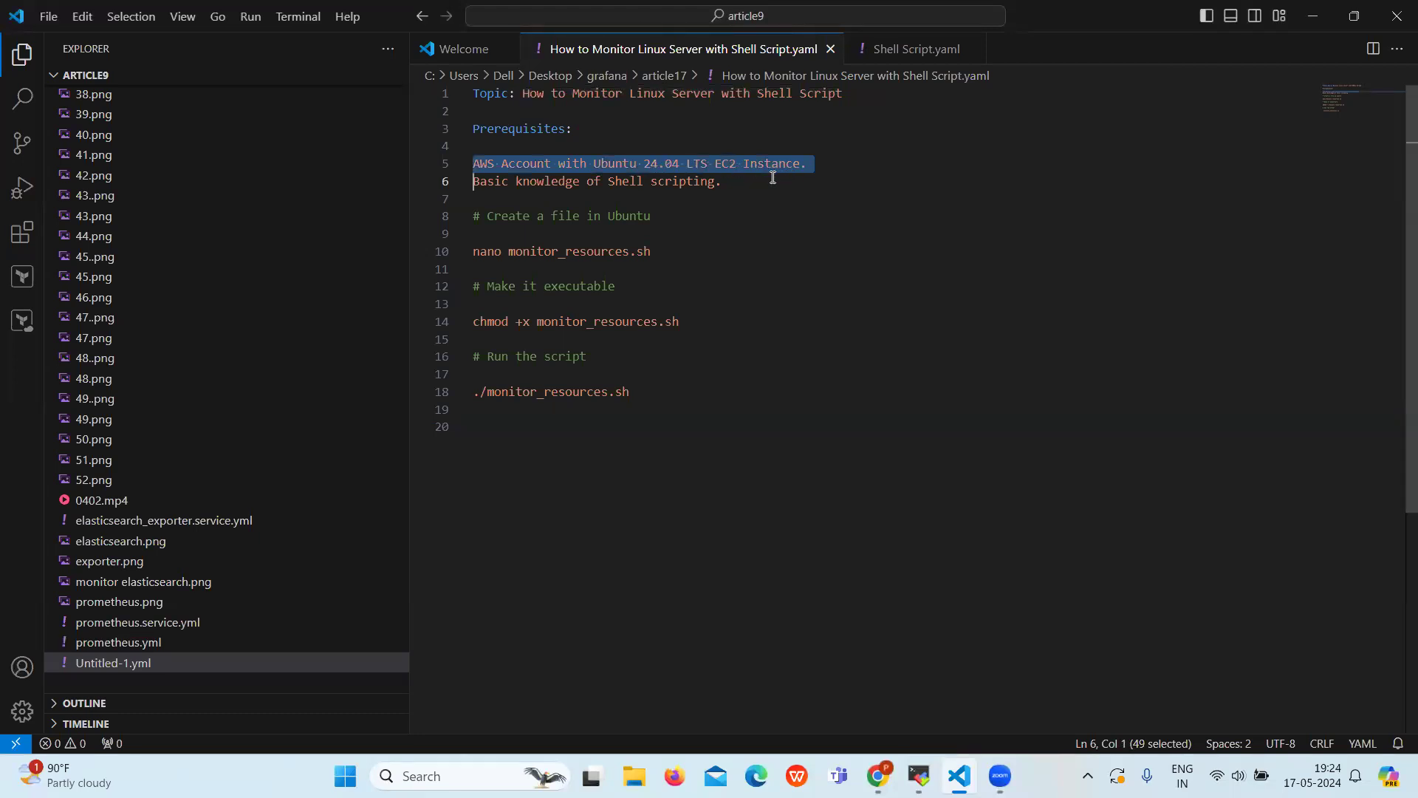
{"action": "left_click", "coordinate": [547, 181]}
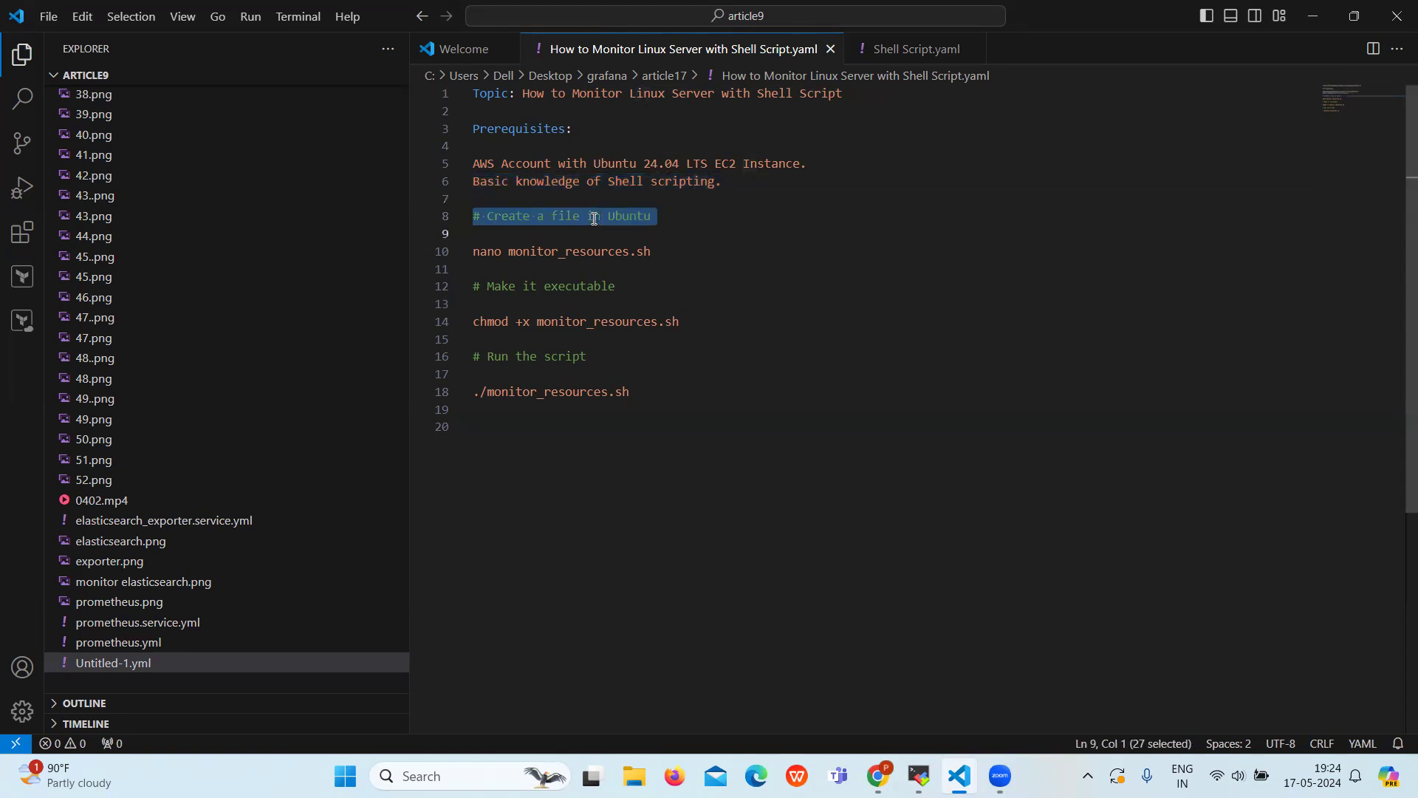
{"action": "mouse_move", "coordinate": [678, 264]}
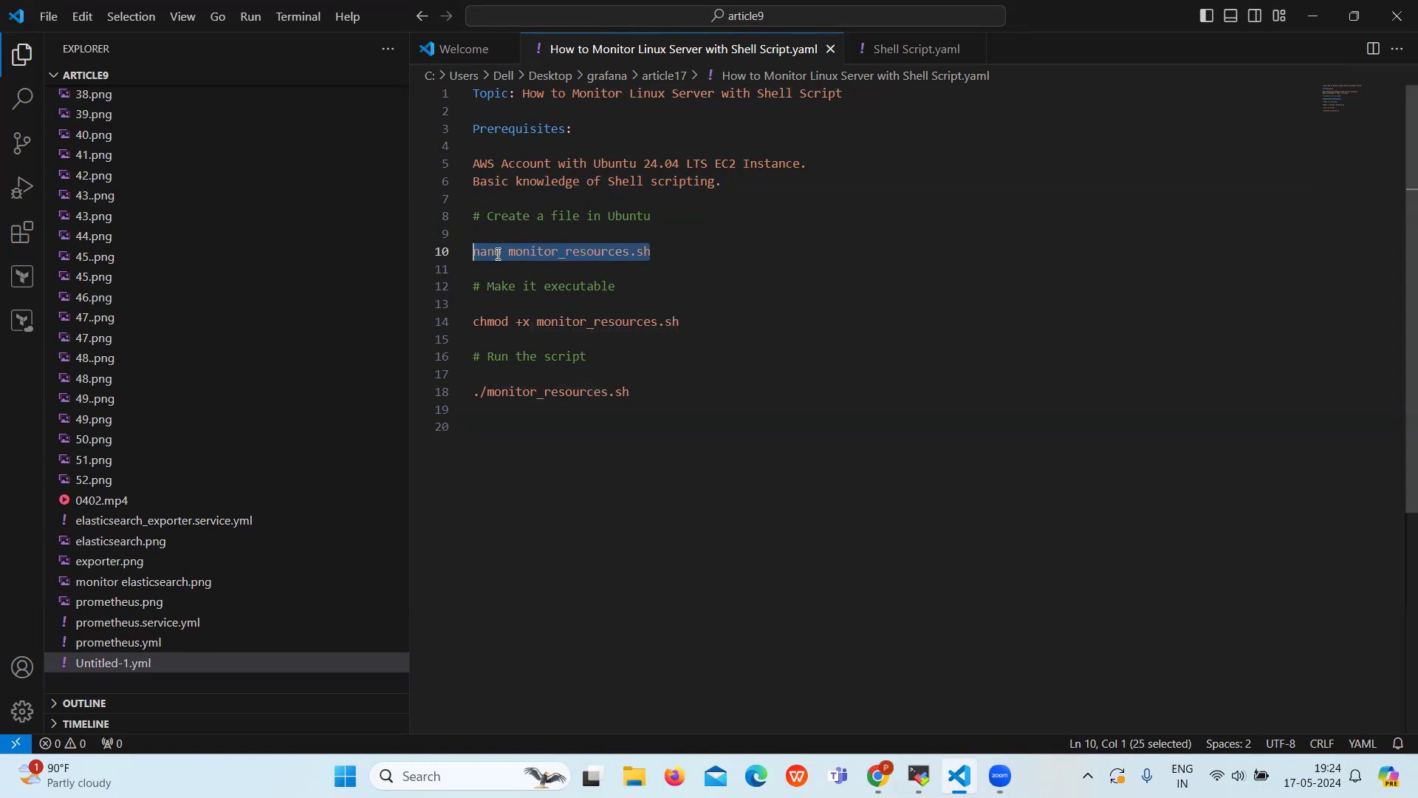
{"action": "mouse_move", "coordinate": [588, 265]}
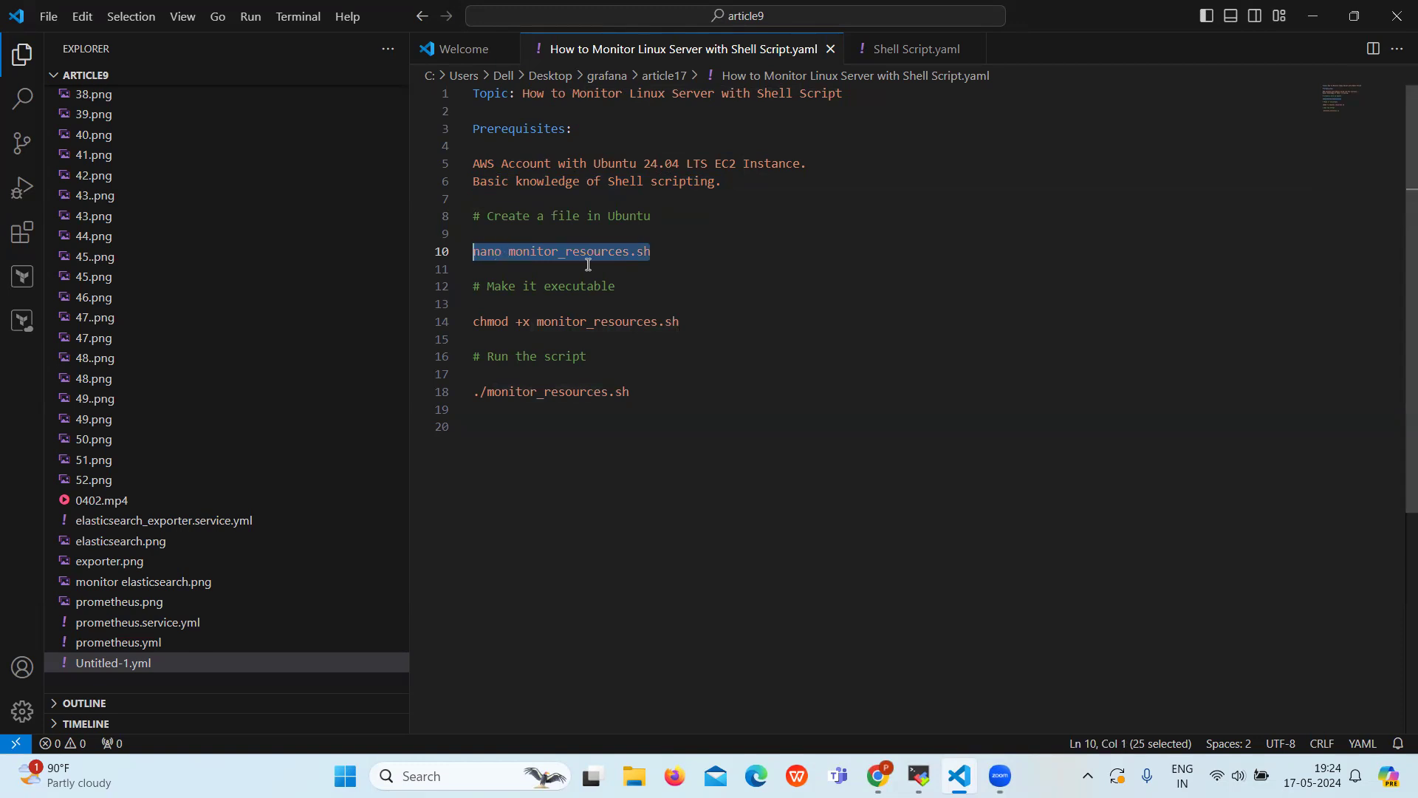
{"action": "mouse_move", "coordinate": [925, 682]}
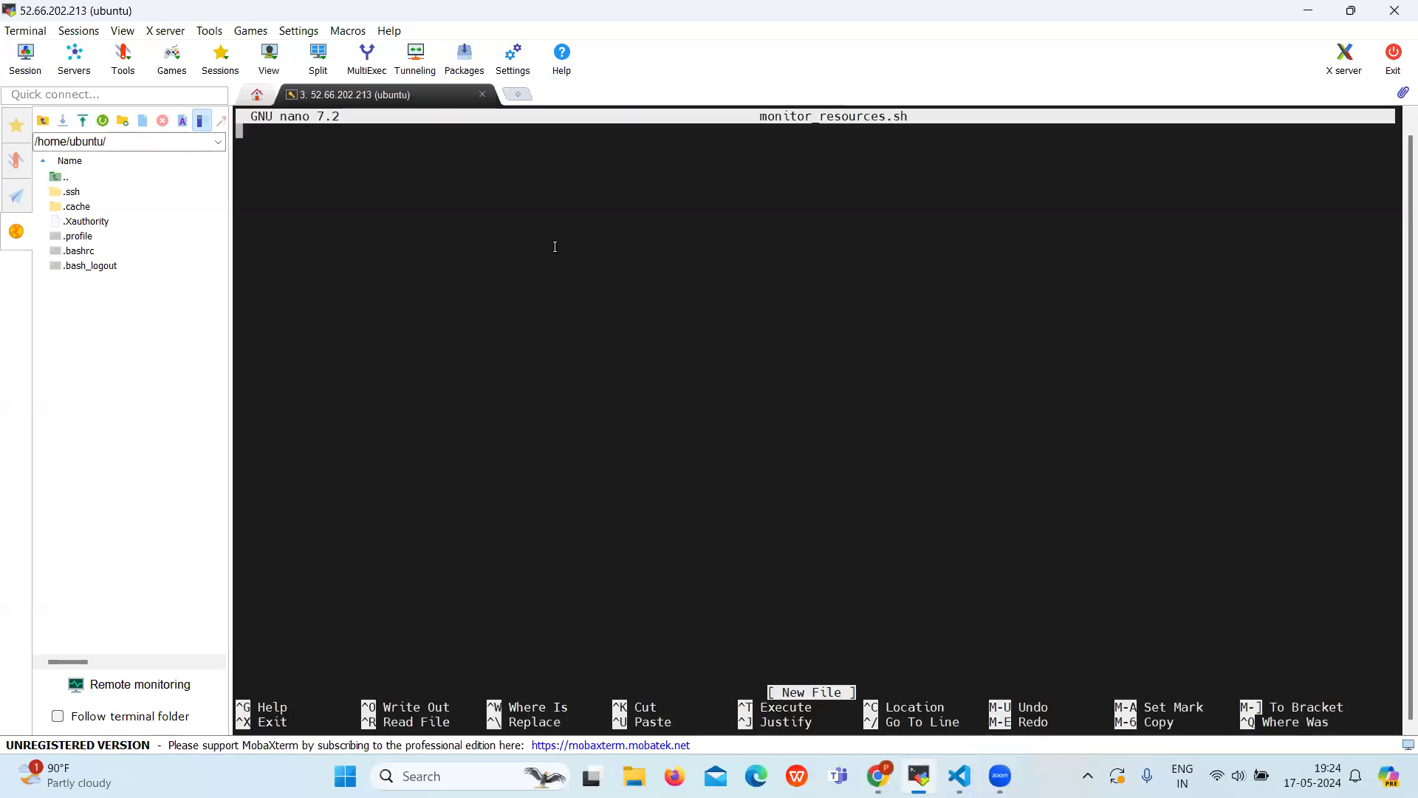
{"action": "mouse_move", "coordinate": [946, 441]}
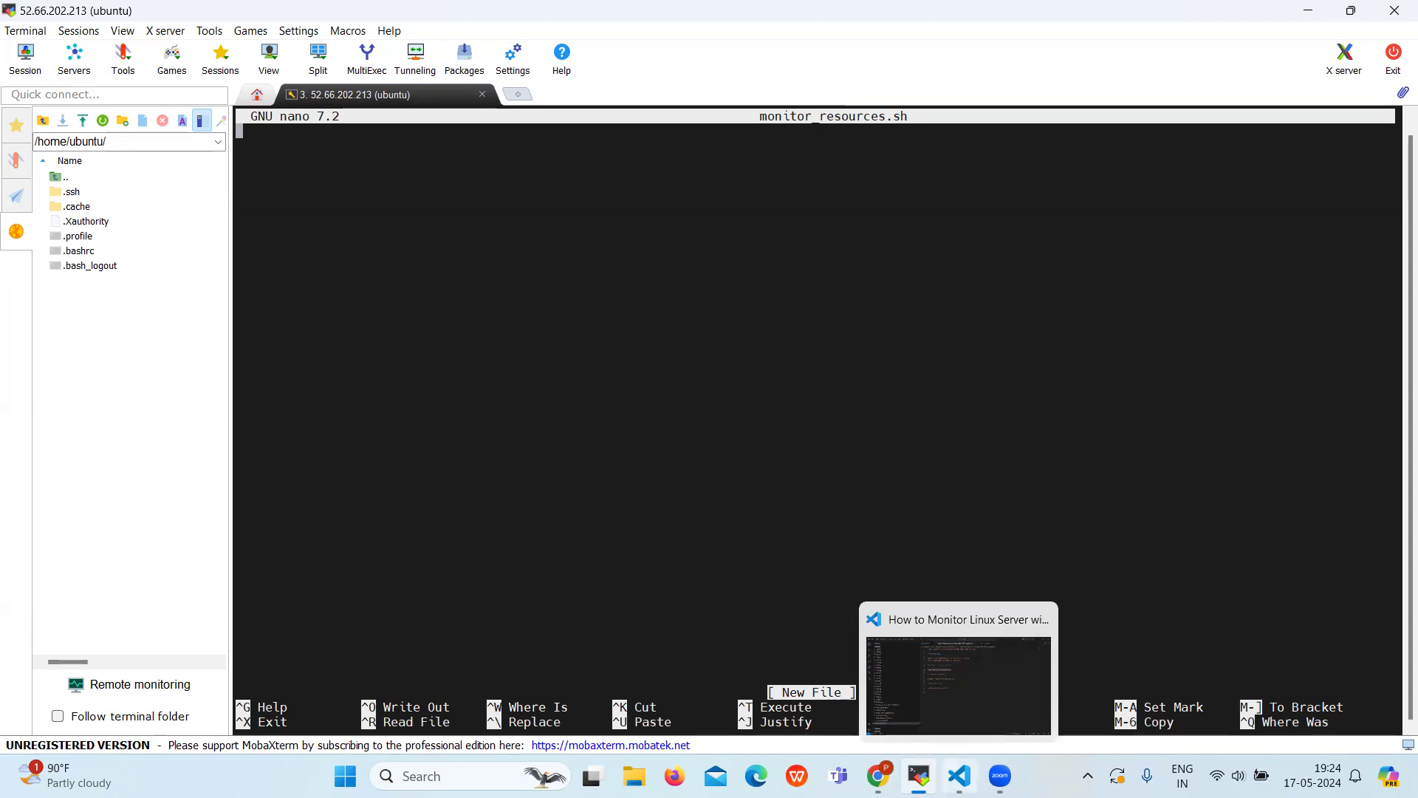
{"action": "left_click", "coordinate": [958, 776]}
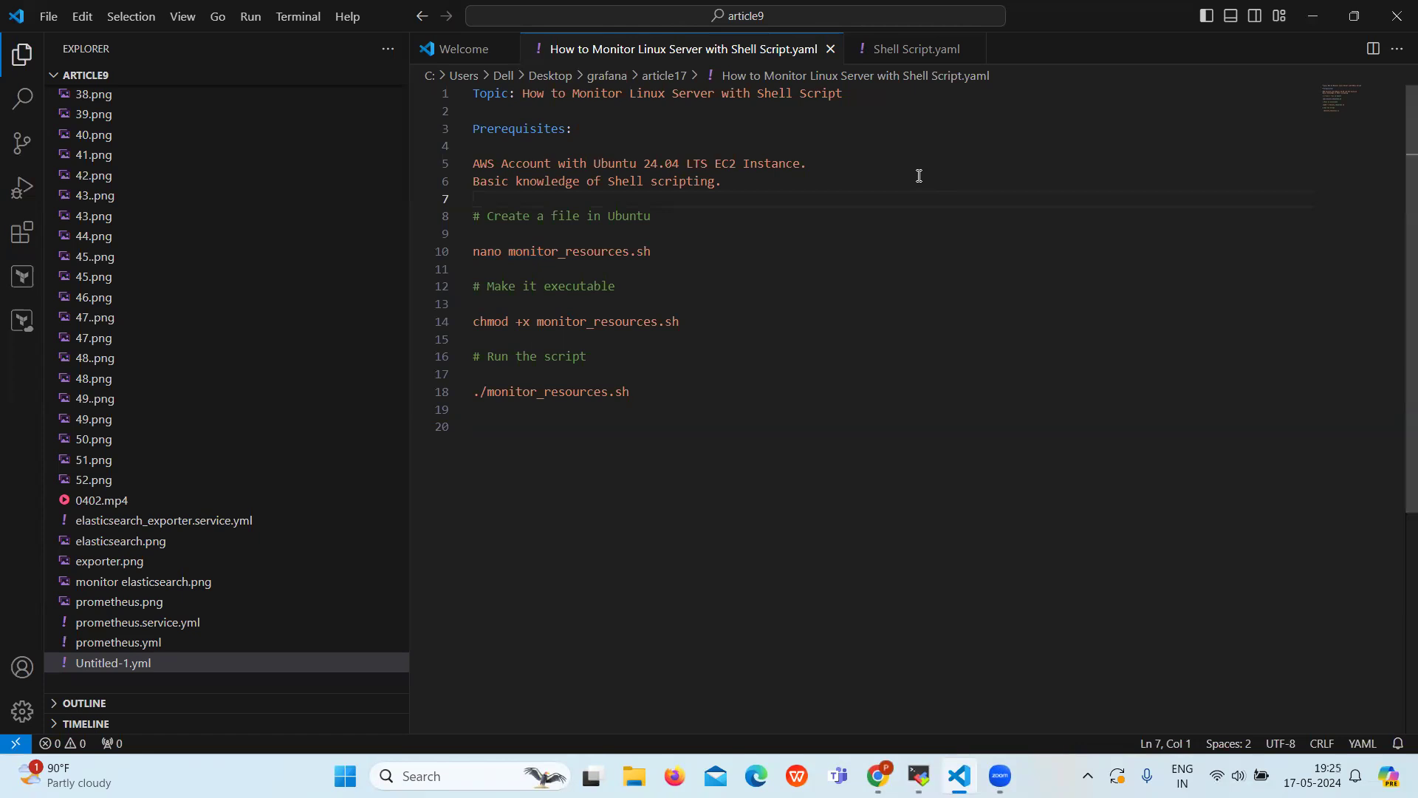
- Select the entire monitoring loop script in Shell Script.yaml for copying
{"action": "left_click", "coordinate": [912, 49]}
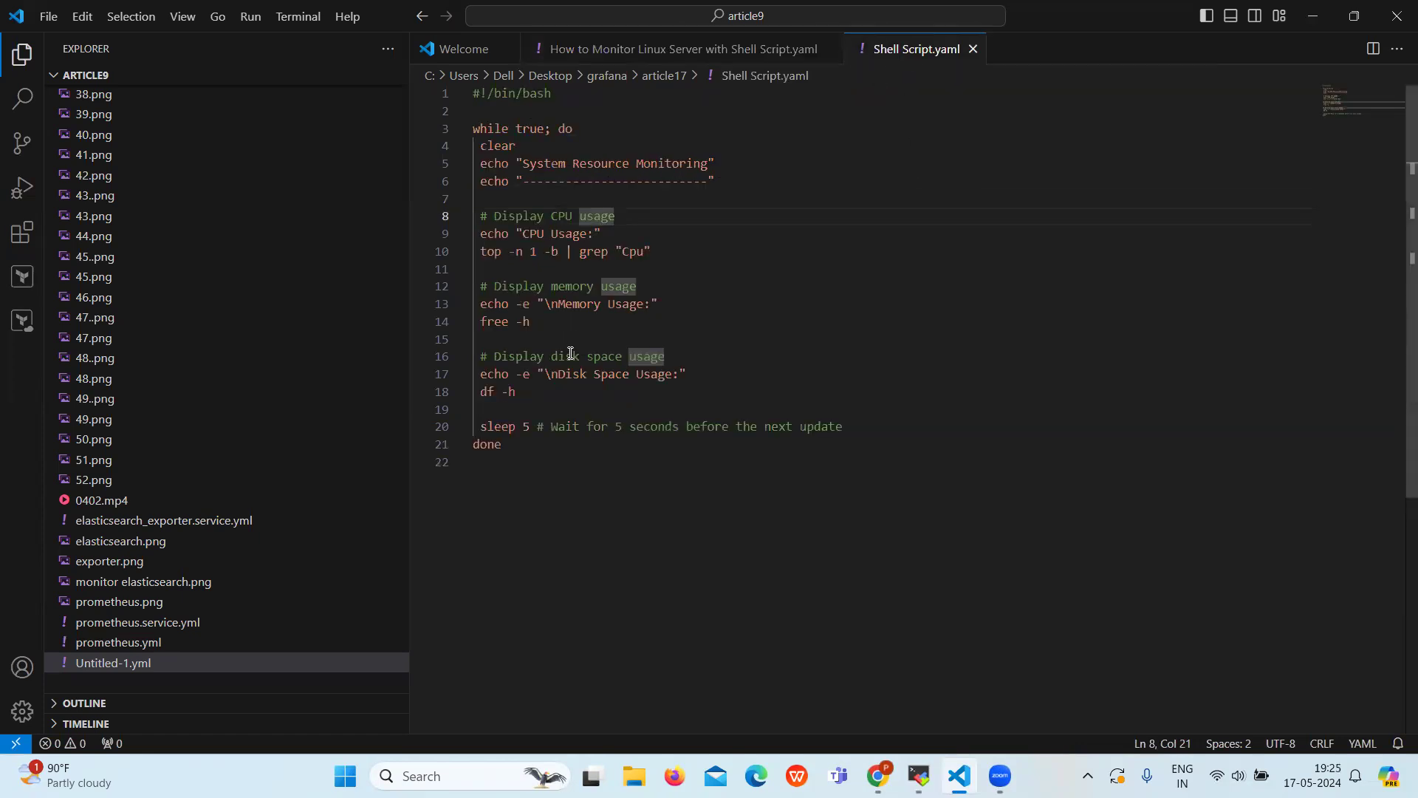
{"action": "left_click", "coordinate": [500, 444]}
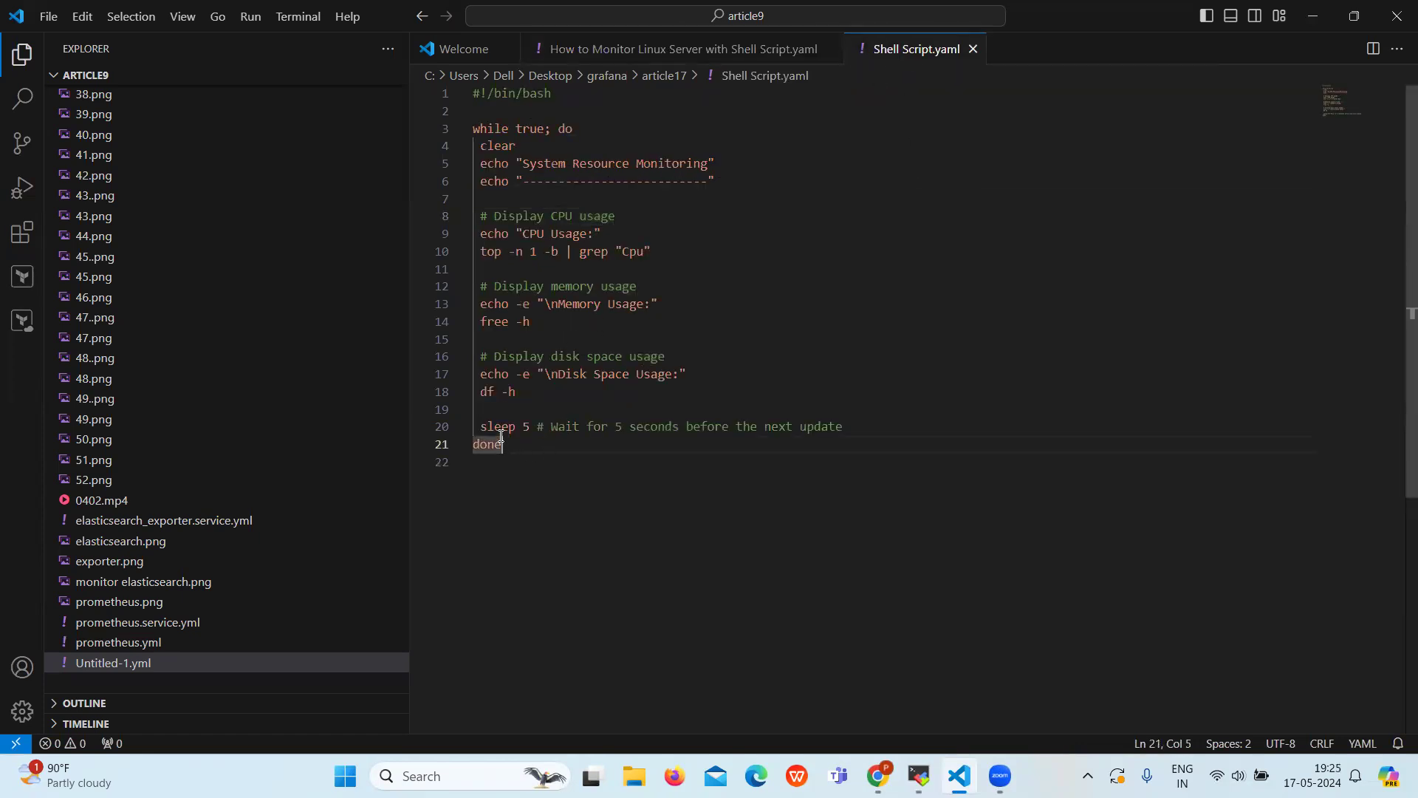
{"action": "key", "text": "Ctrl+a"}
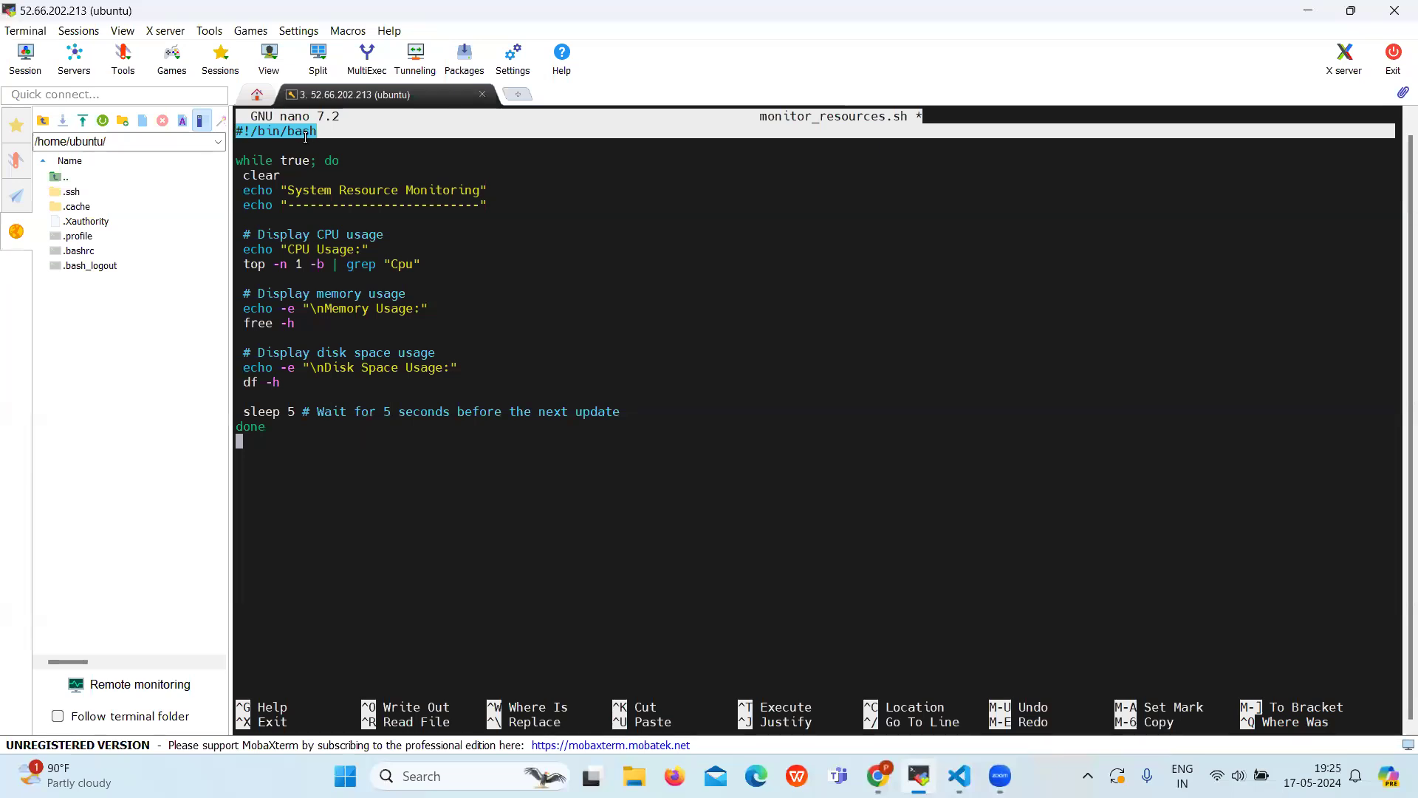
{"action": "mouse_move", "coordinate": [344, 138]}
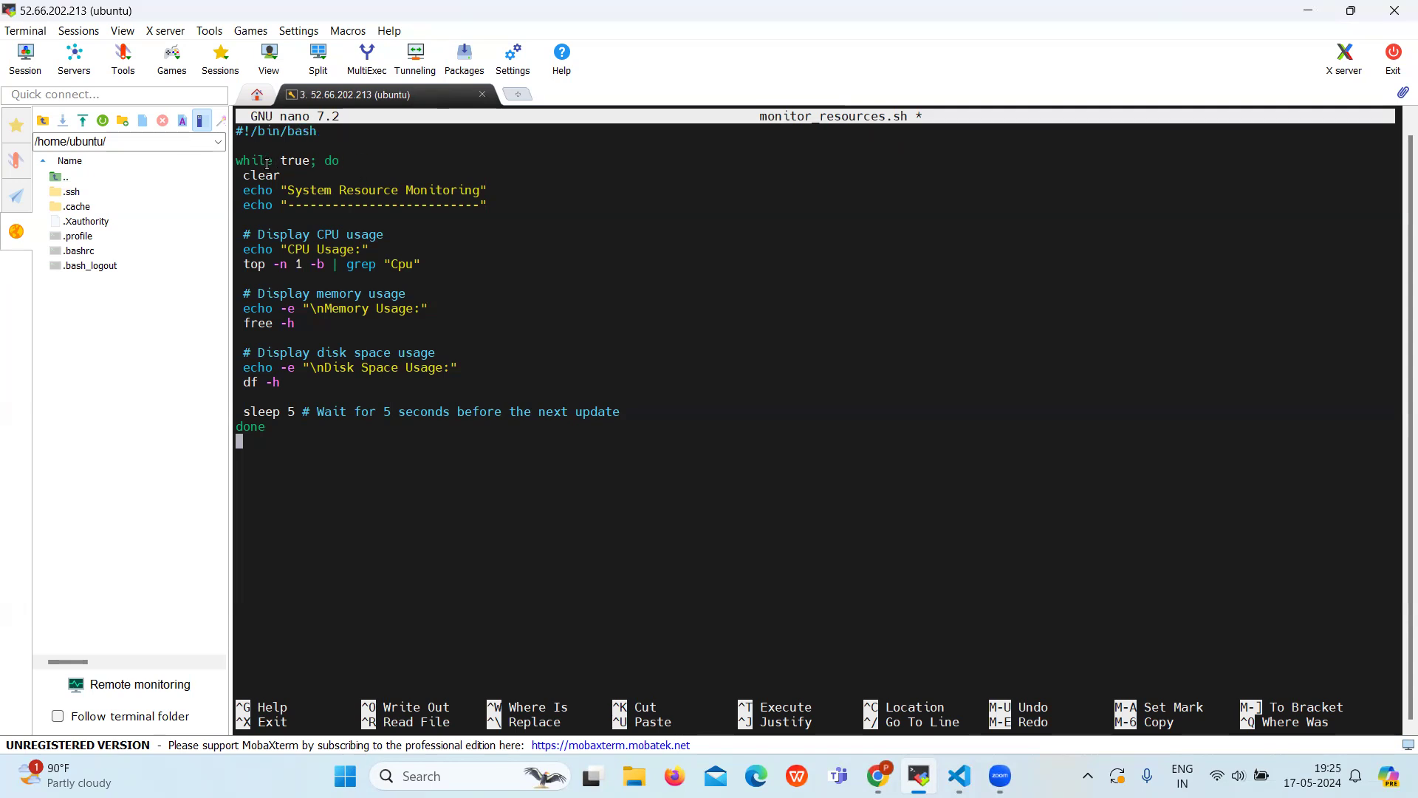
- Highlight the word 'while' while walking through the monitoring loop
{"action": "double_click", "coordinate": [253, 160]}
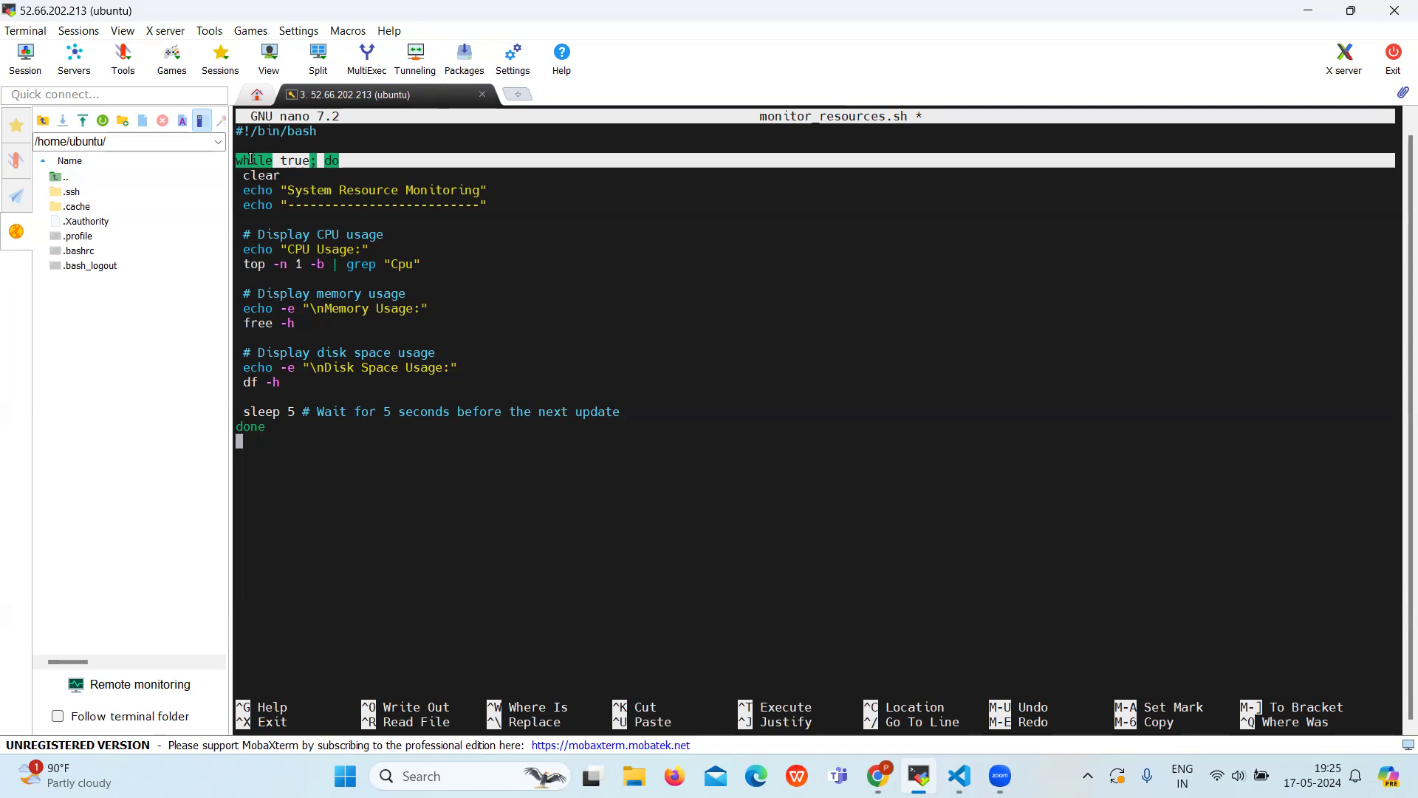
{"action": "mouse_move", "coordinate": [414, 234]}
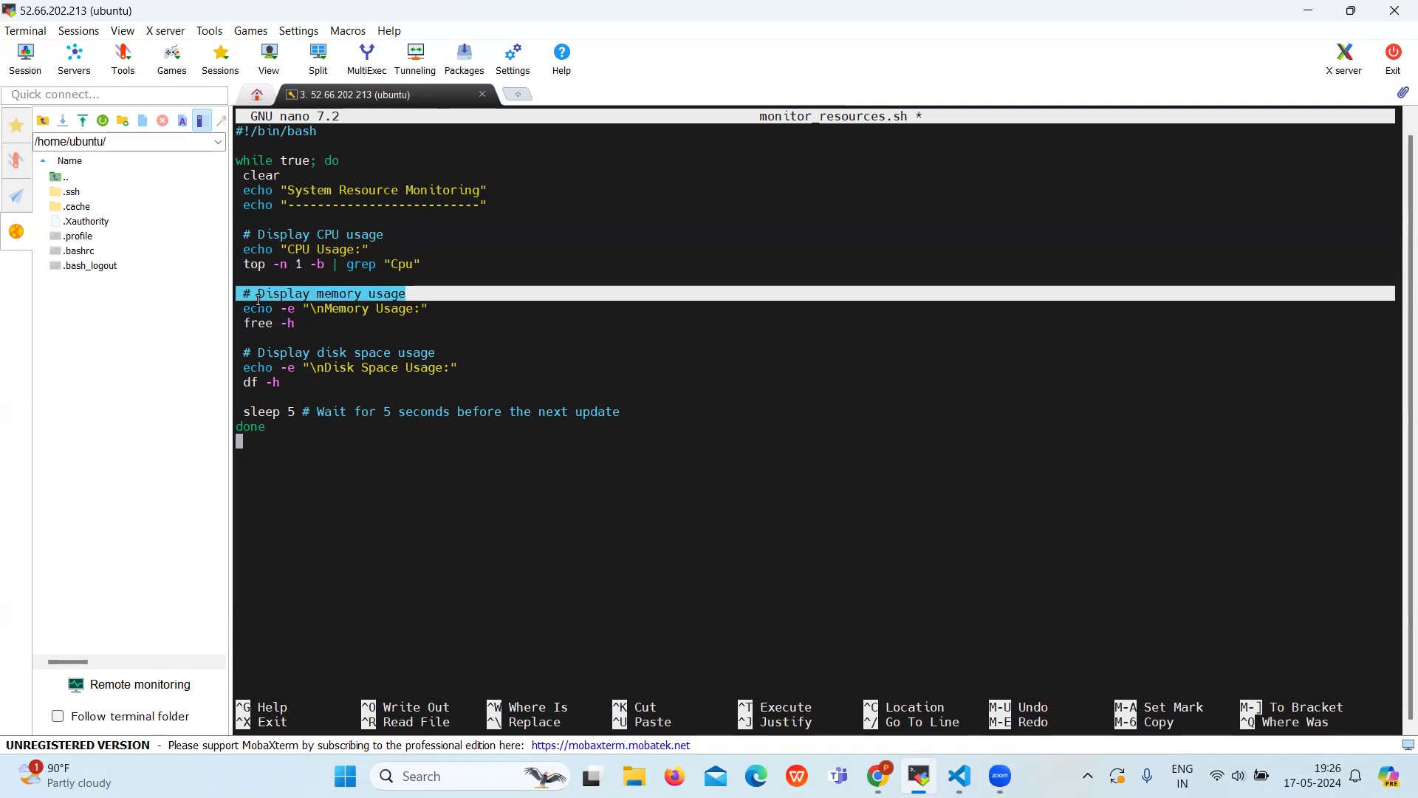
{"action": "mouse_move", "coordinate": [384, 294]}
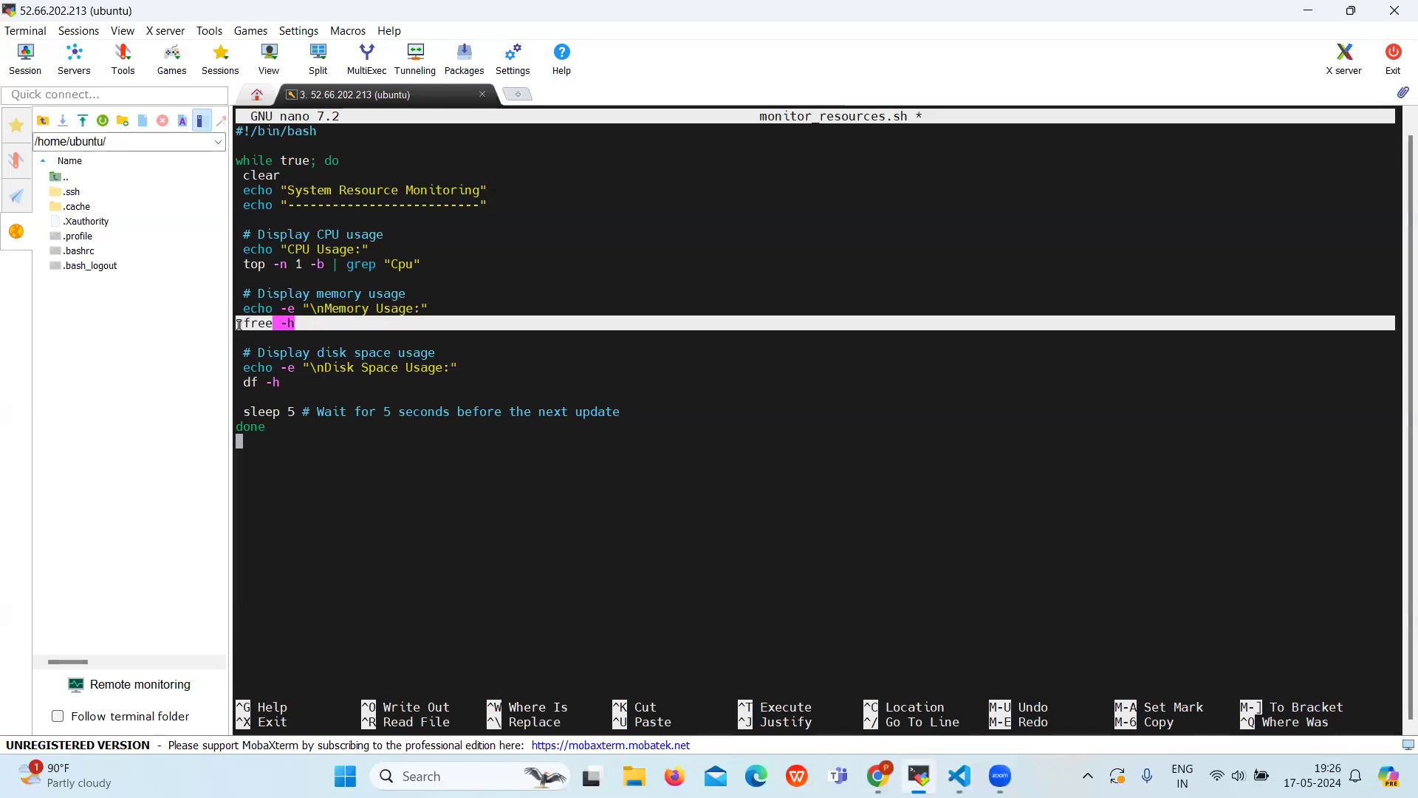
{"action": "mouse_move", "coordinate": [302, 325]}
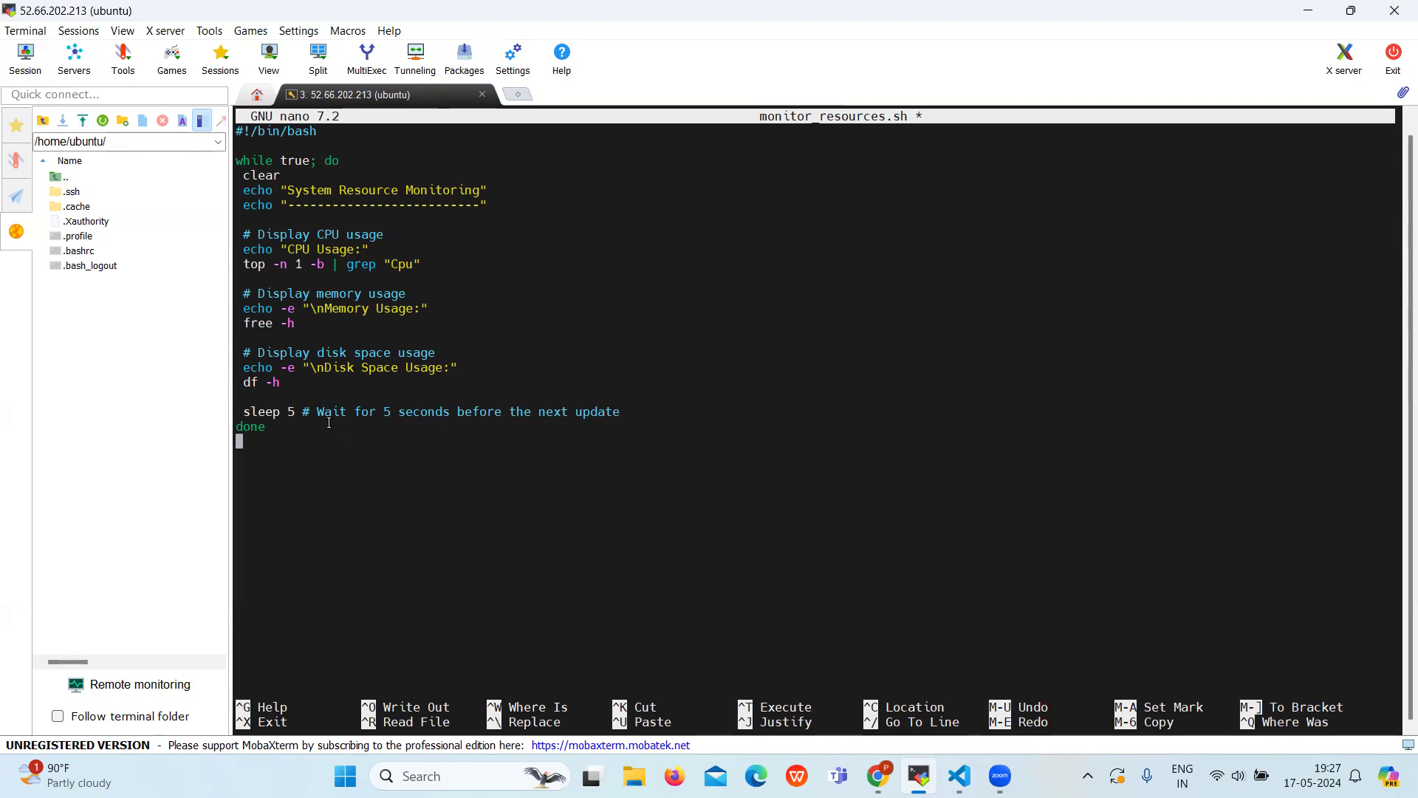
{"action": "mouse_move", "coordinate": [359, 437]}
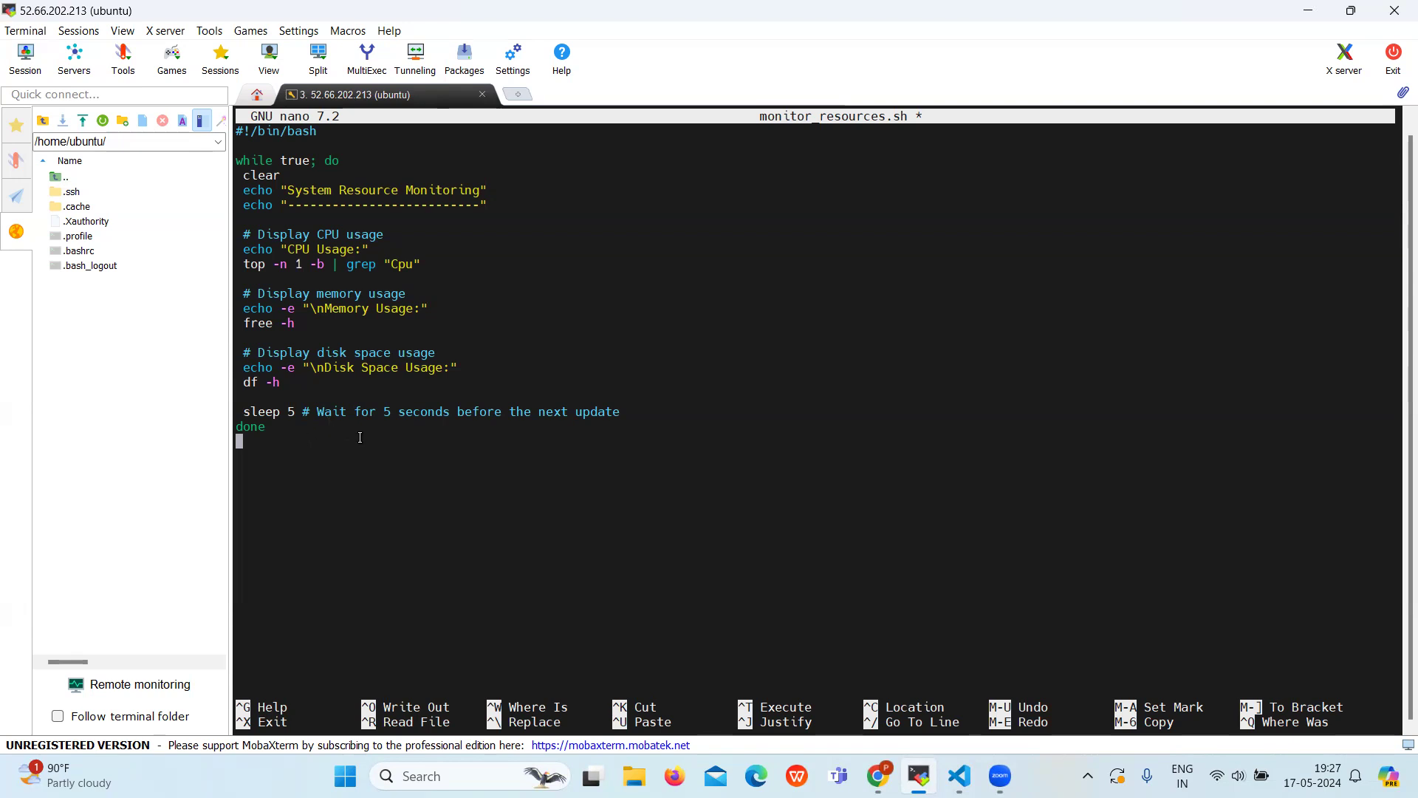
{"action": "mouse_move", "coordinate": [373, 436]}
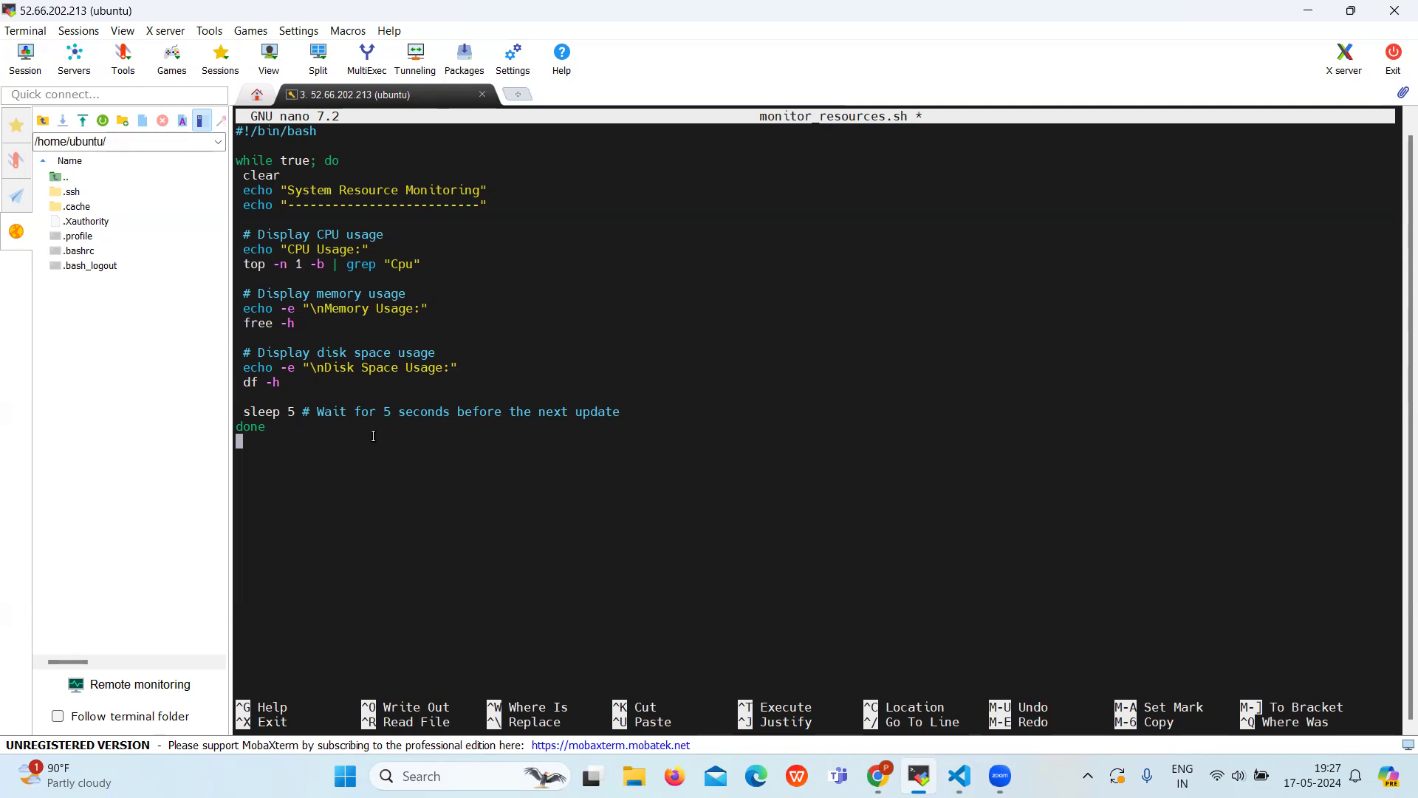
- Exit nano and confirm writing the script to monitor_resources.sh
{"action": "key", "text": "Ctrl+X"}
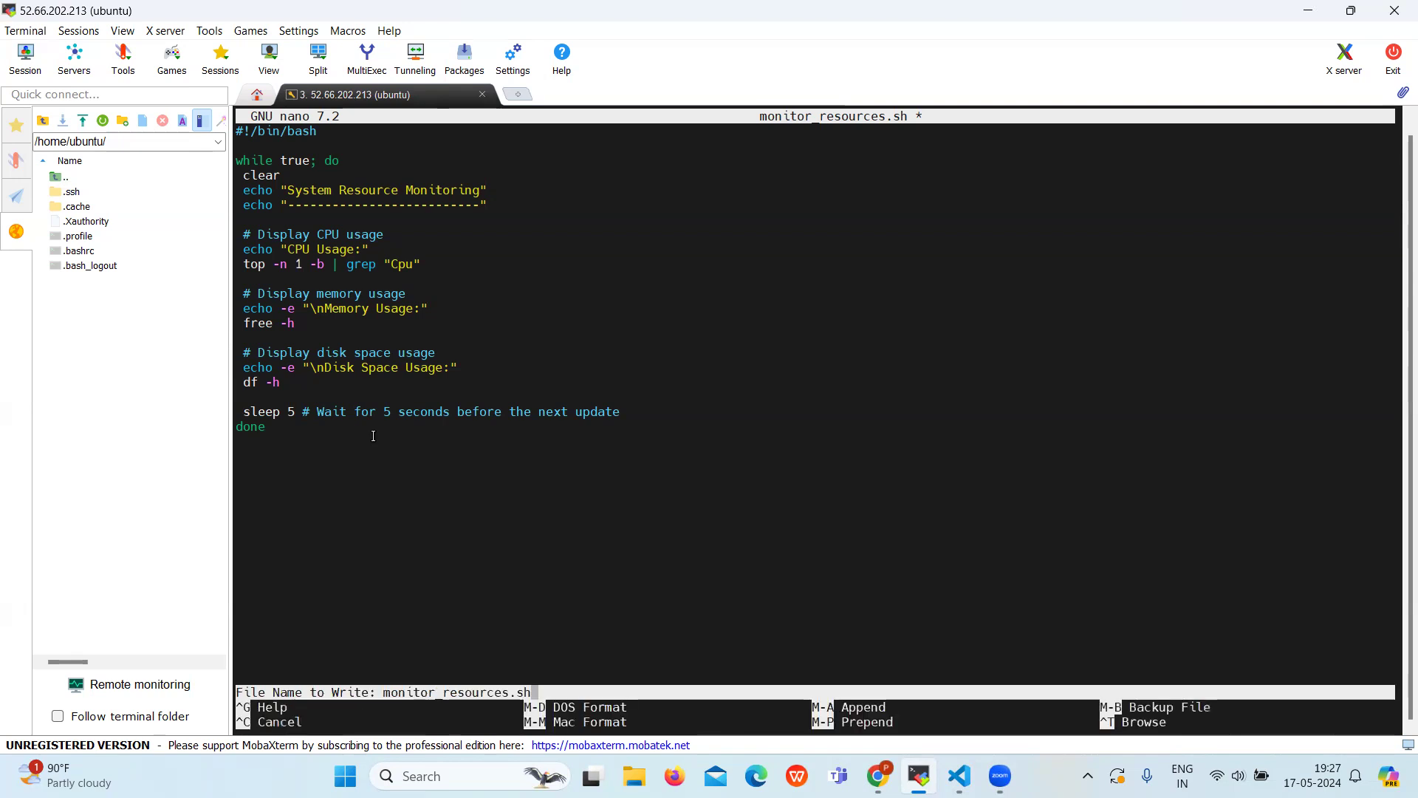
{"action": "key", "text": "Enter"}
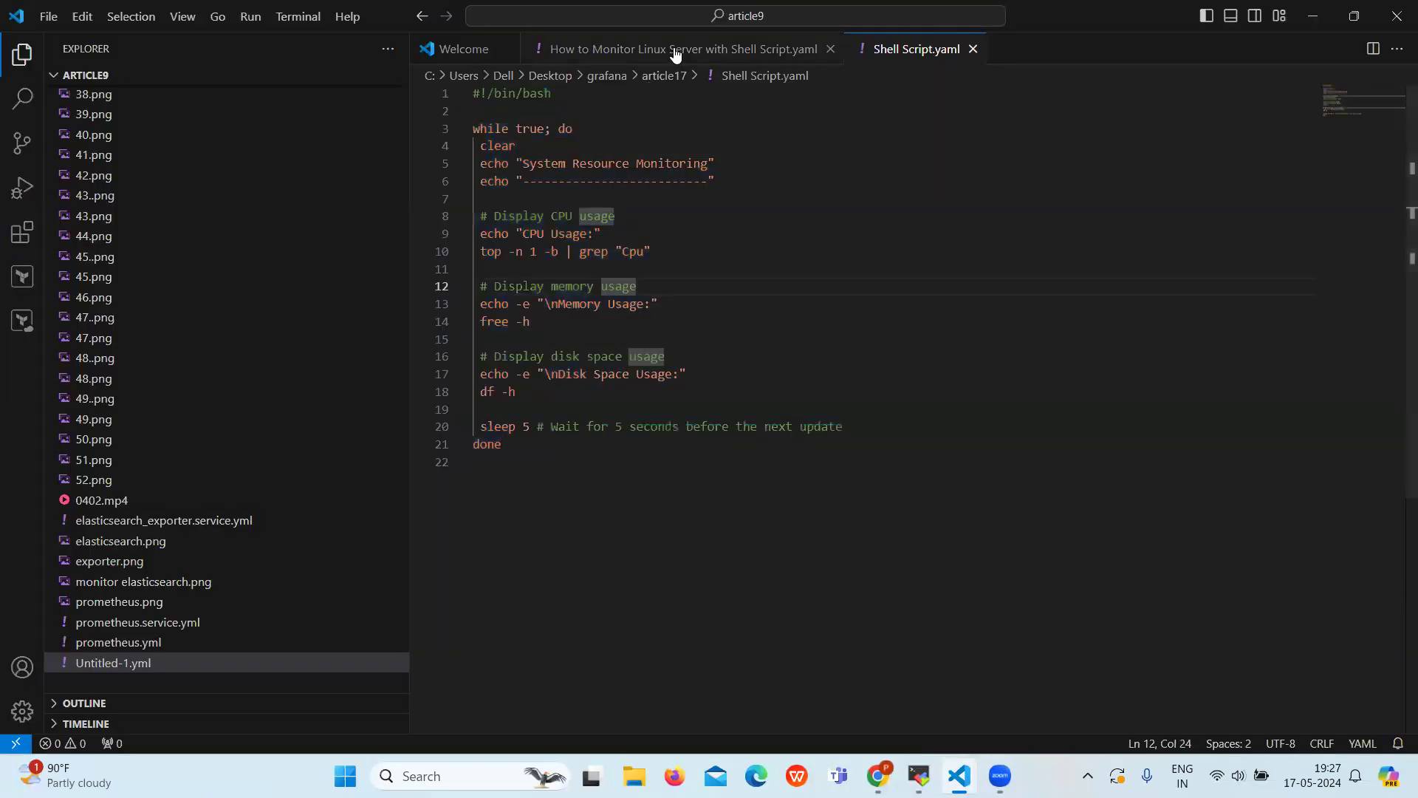
- Show the 'How to Monitor Linux Server with Shell Script.yaml' notes with the next commands
{"action": "left_click", "coordinate": [681, 49]}
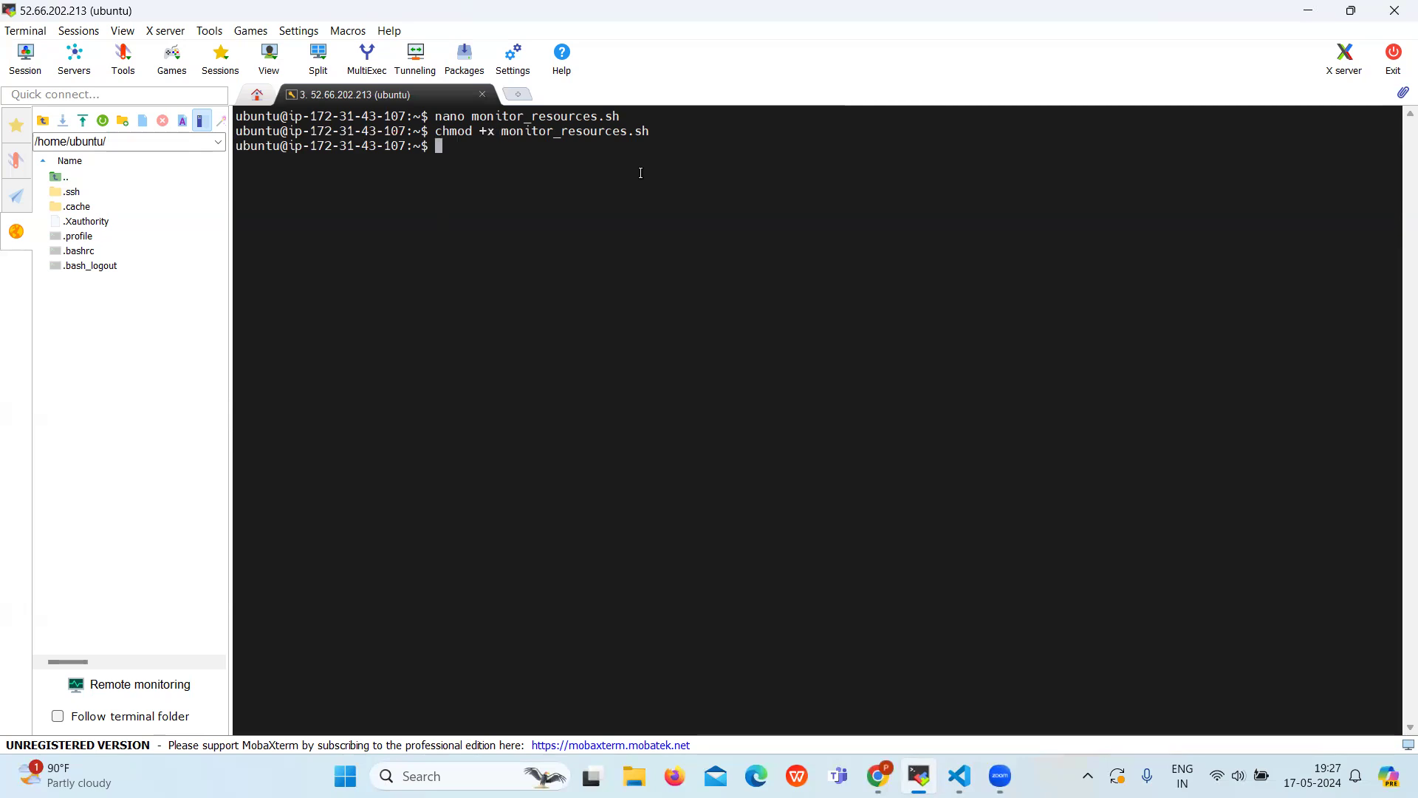
{"action": "mouse_move", "coordinate": [613, 201]}
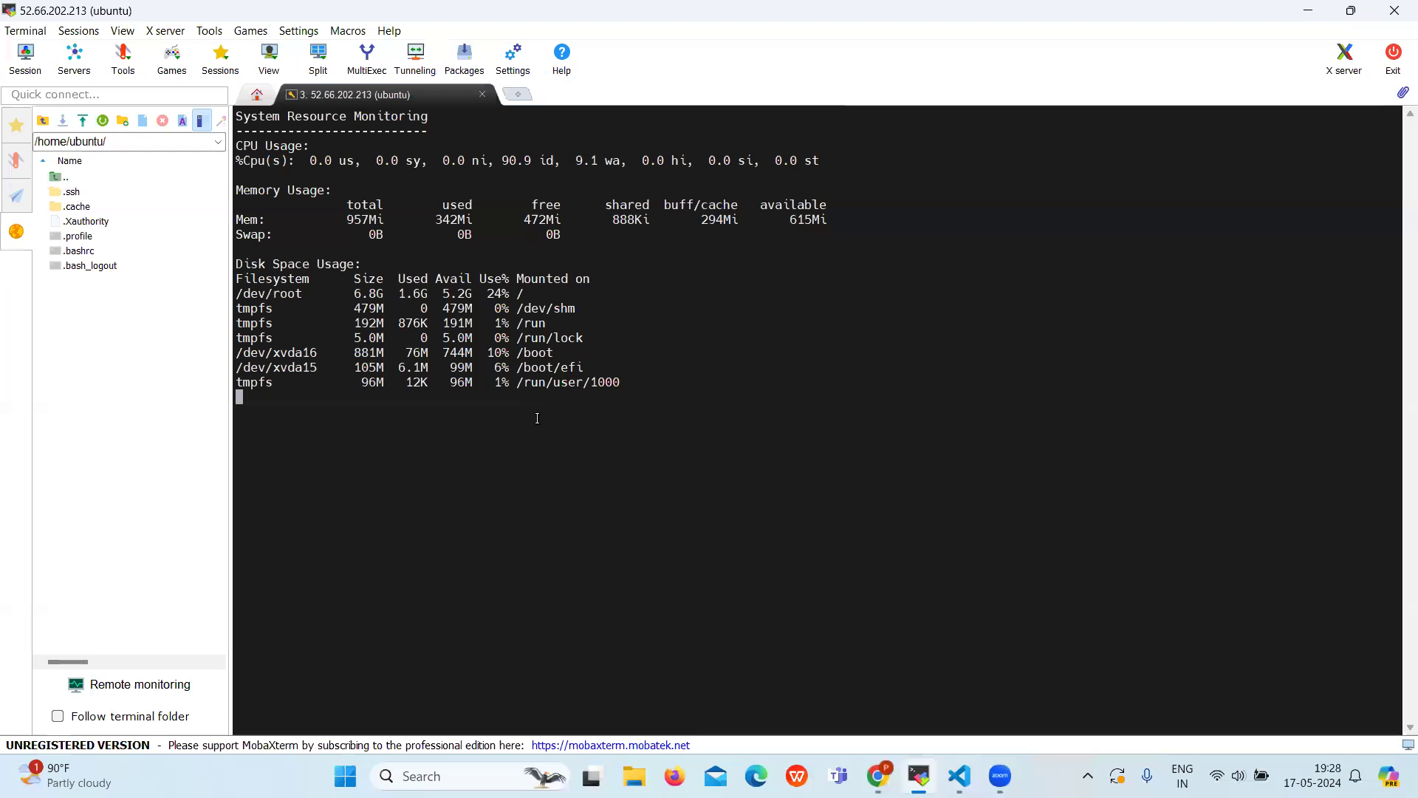
{"action": "mouse_move", "coordinate": [434, 421]}
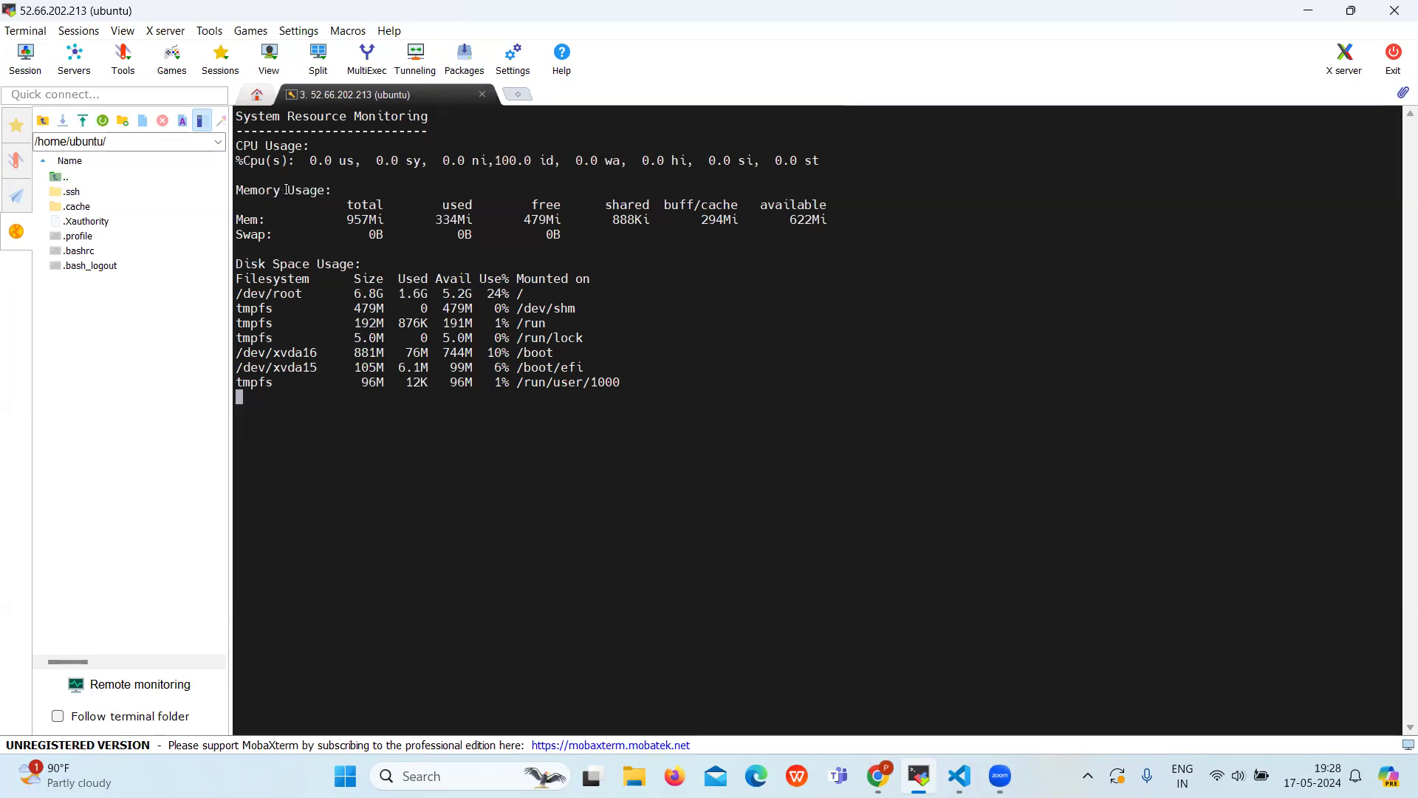
{"action": "mouse_move", "coordinate": [501, 483]}
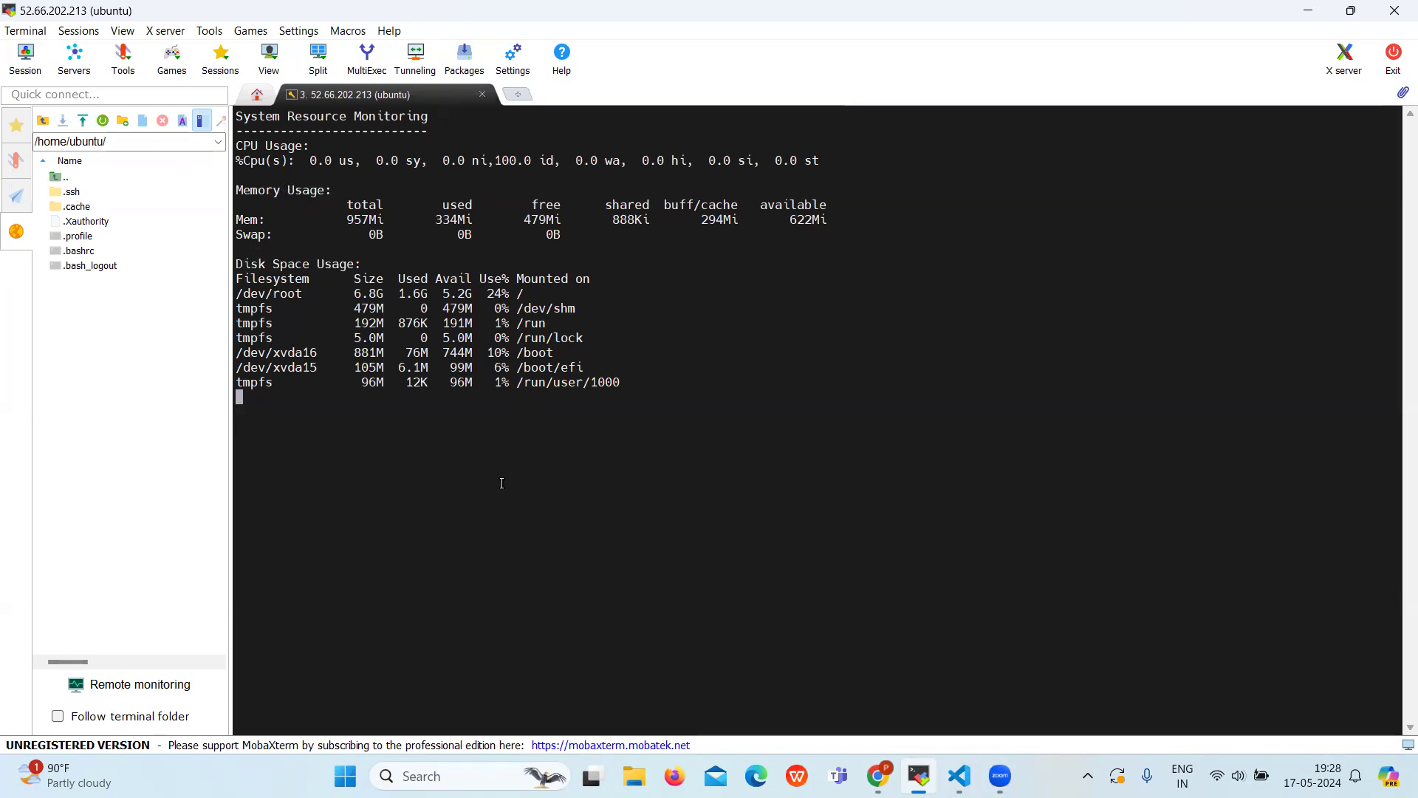
{"action": "mouse_move", "coordinate": [506, 486]}
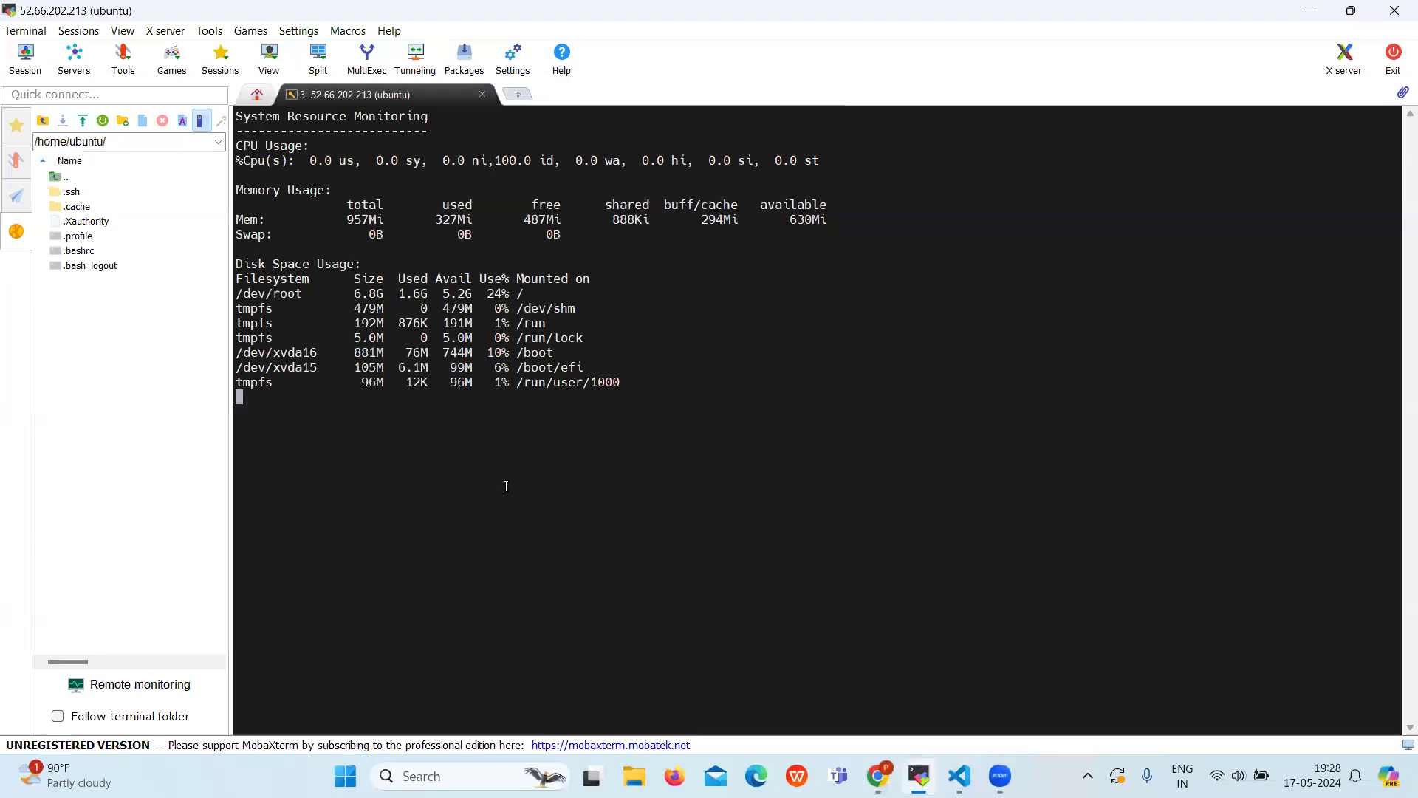
- Watch the live CPU, memory and disk output refresh, then stop it with Ctrl+C
{"action": "key", "text": "Ctrl+c"}
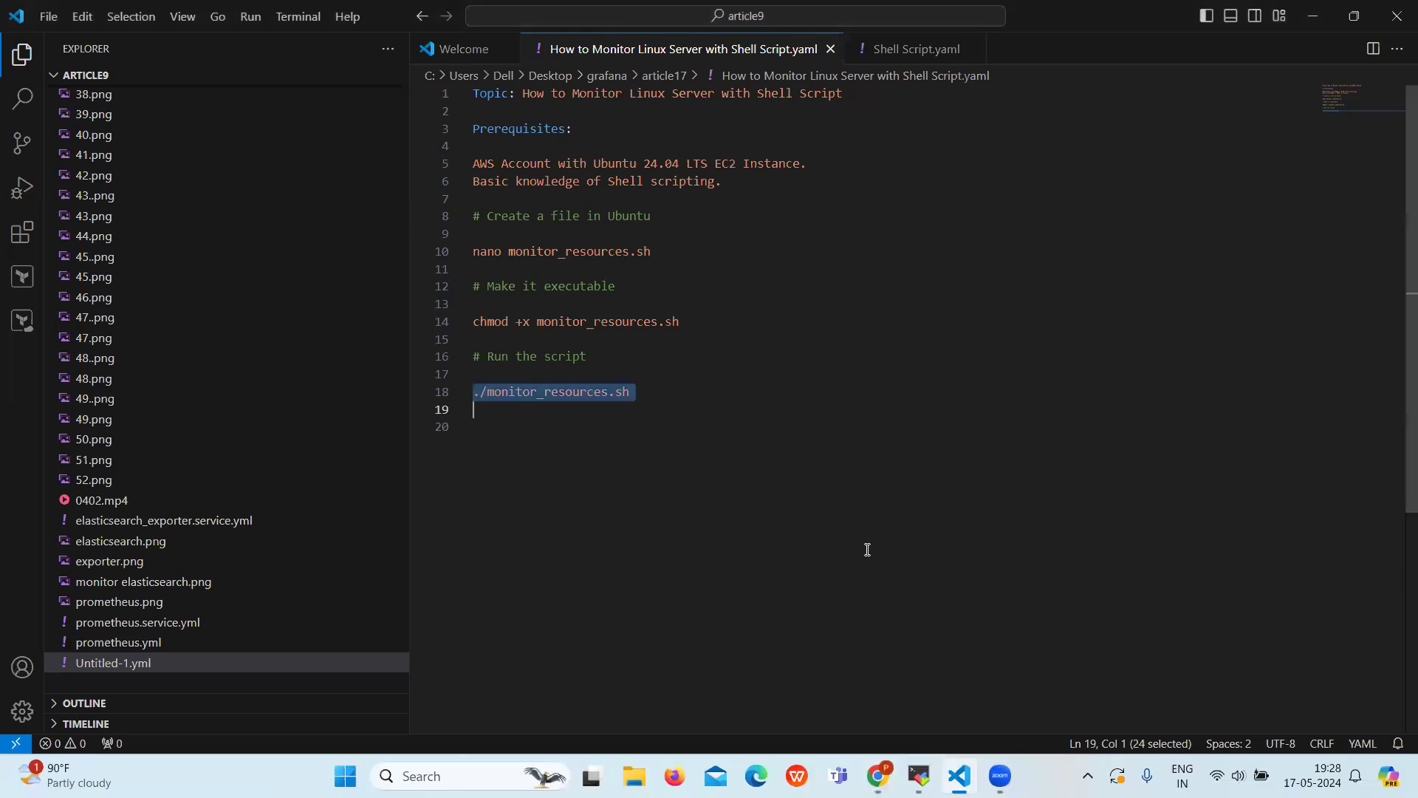
{"action": "mouse_move", "coordinate": [842, 444]}
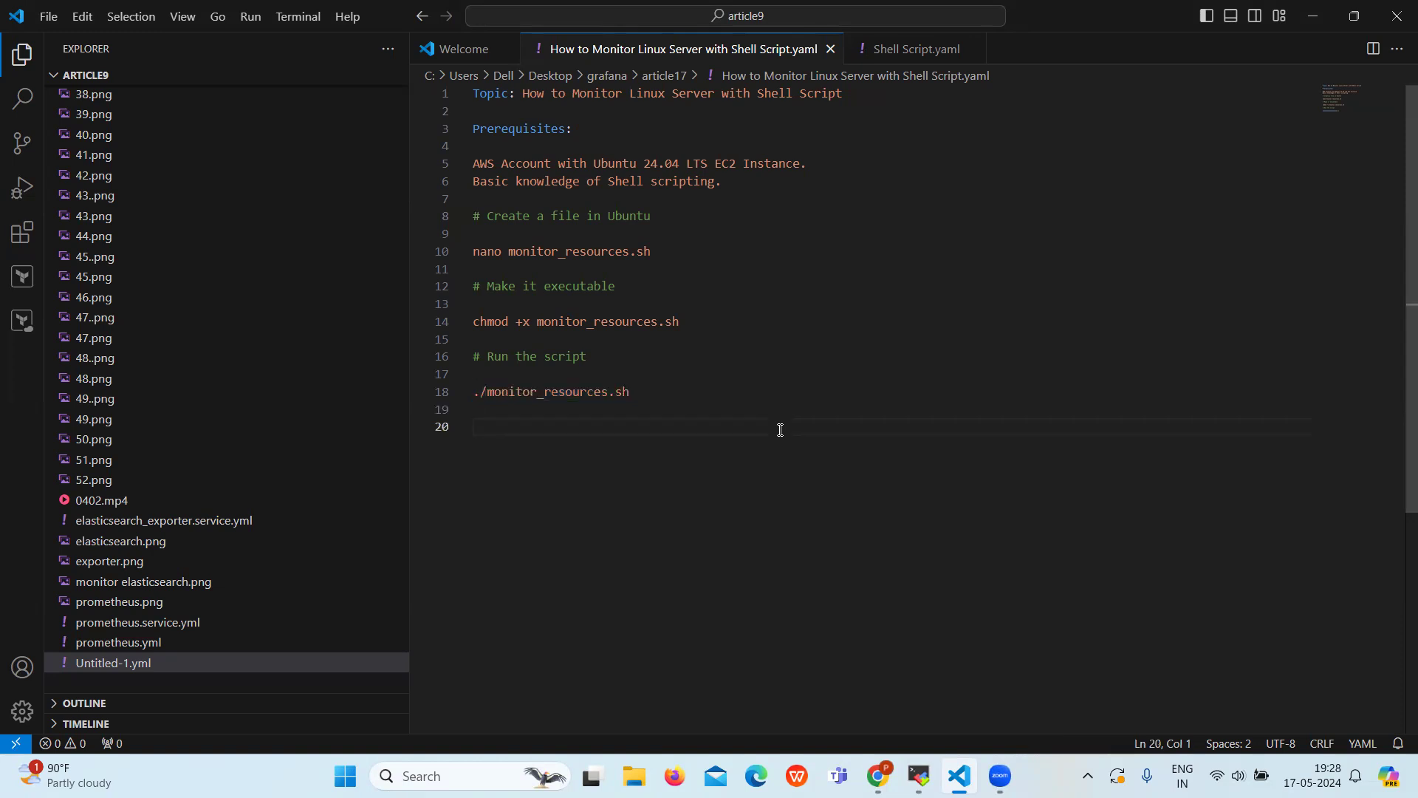
{"action": "mouse_move", "coordinate": [781, 408]}
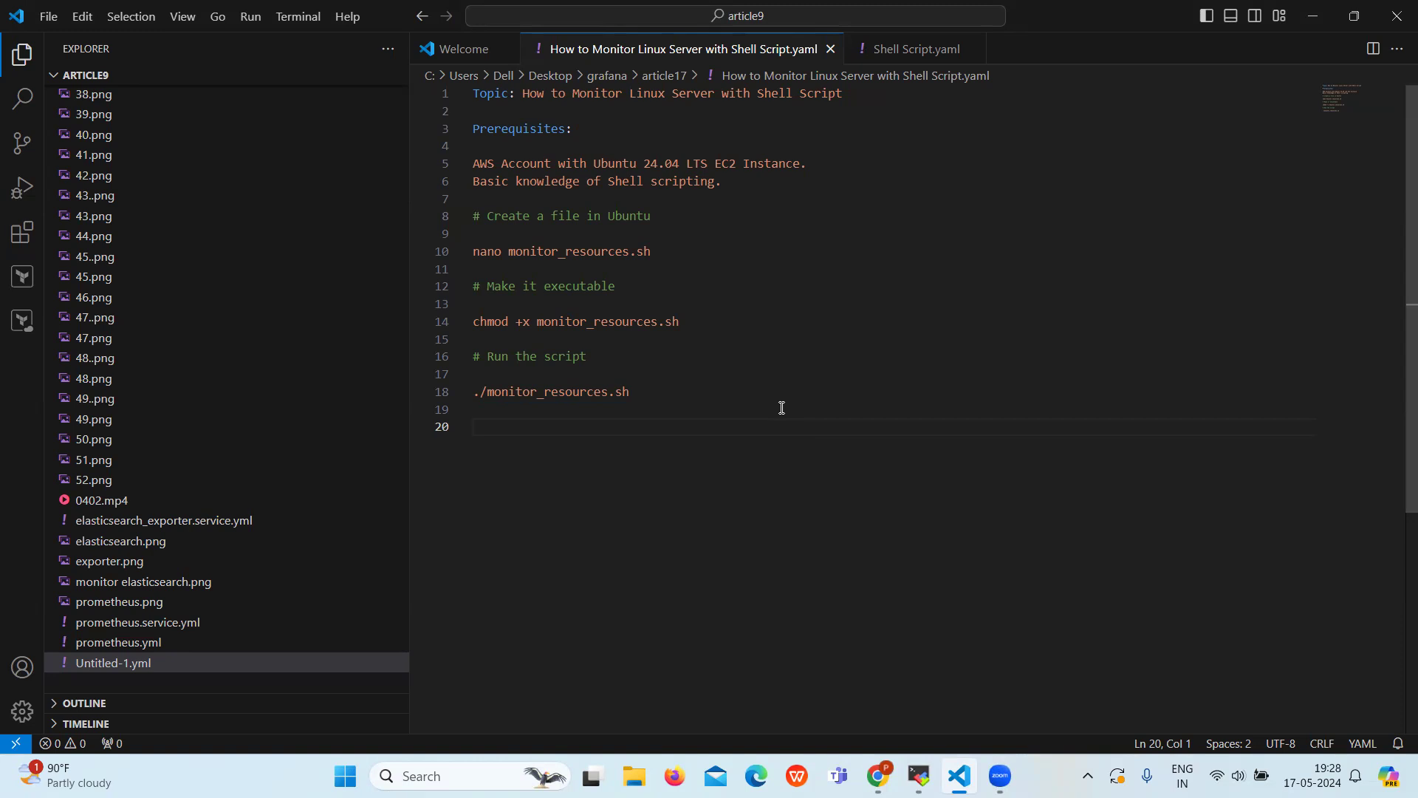
{"action": "mouse_move", "coordinate": [778, 362]}
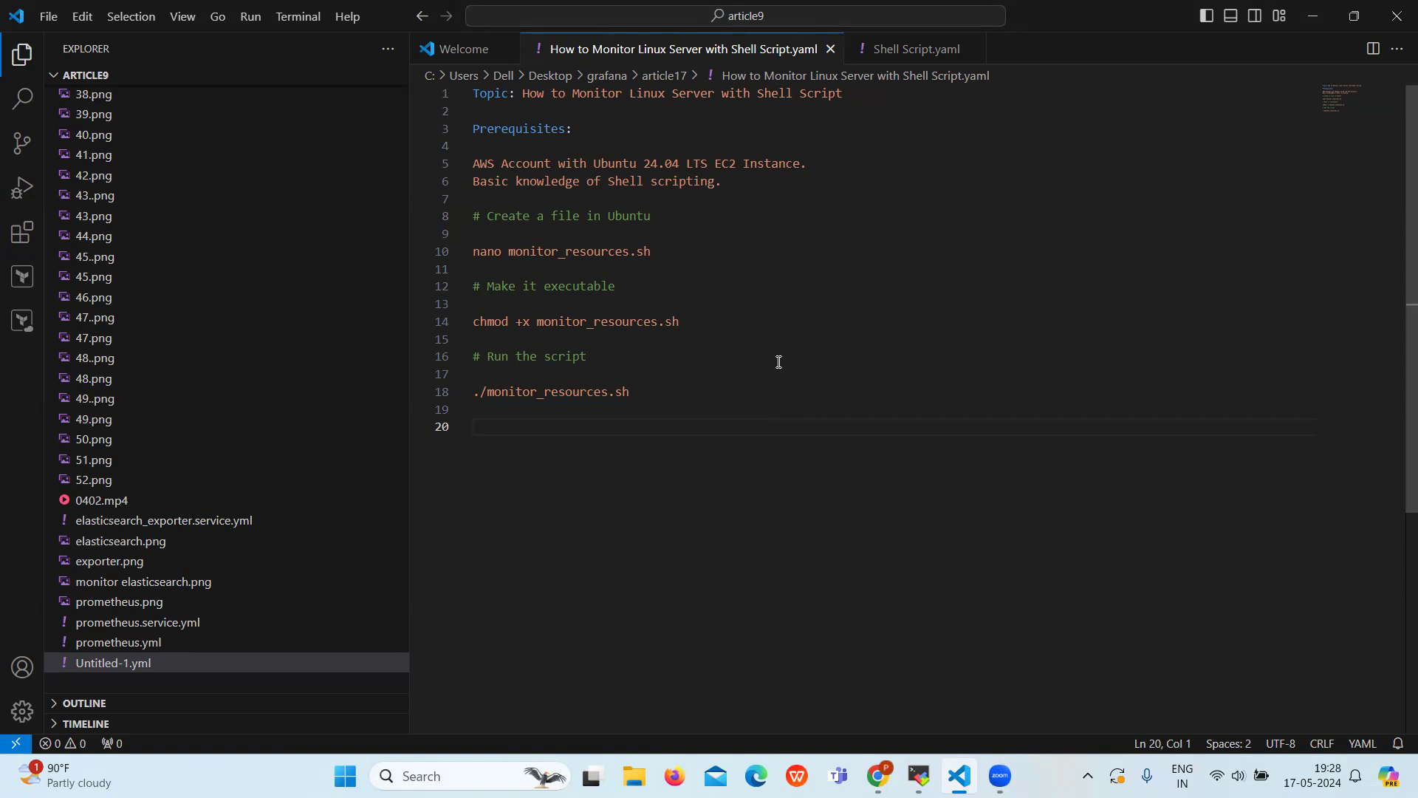
{"action": "mouse_move", "coordinate": [698, 428]}
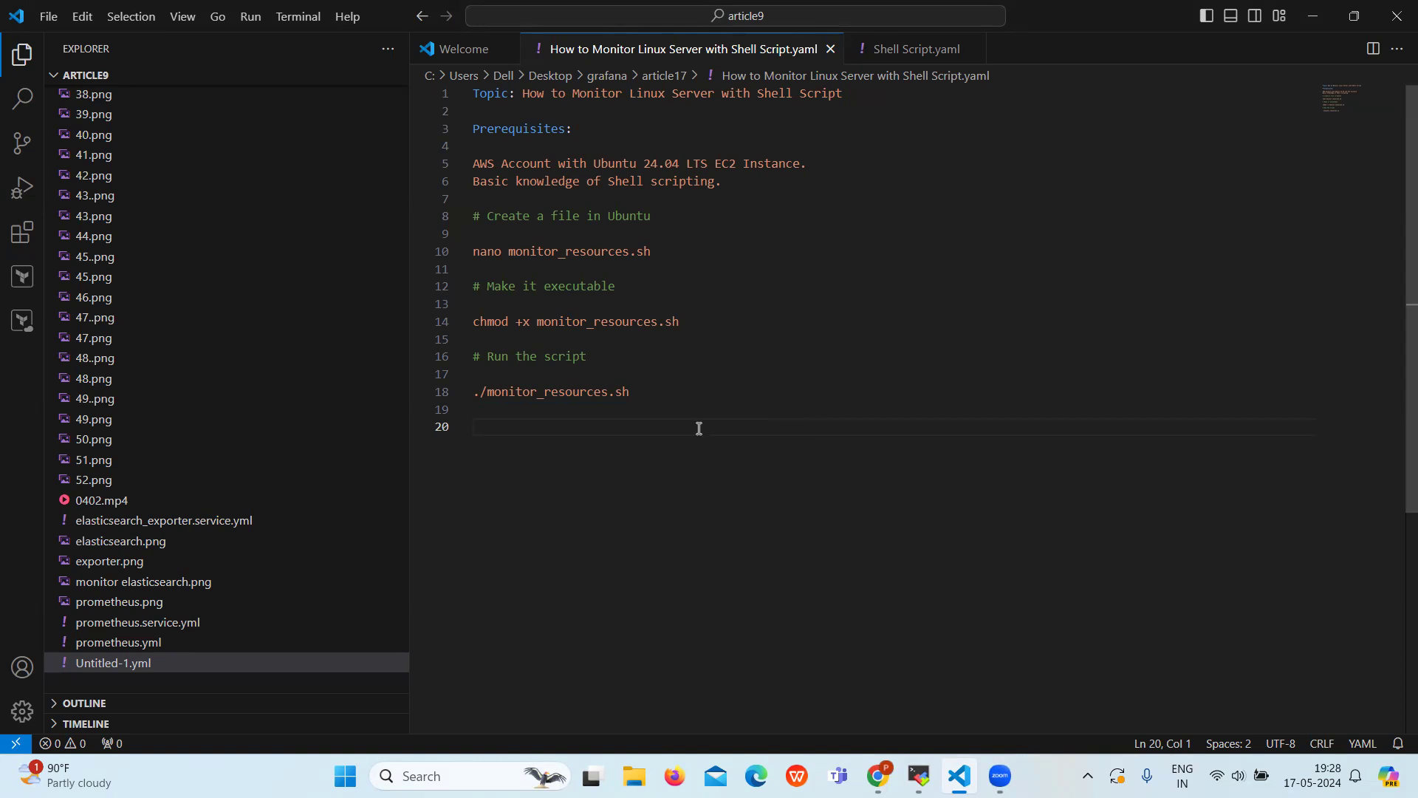
{"action": "mouse_move", "coordinate": [876, 438]}
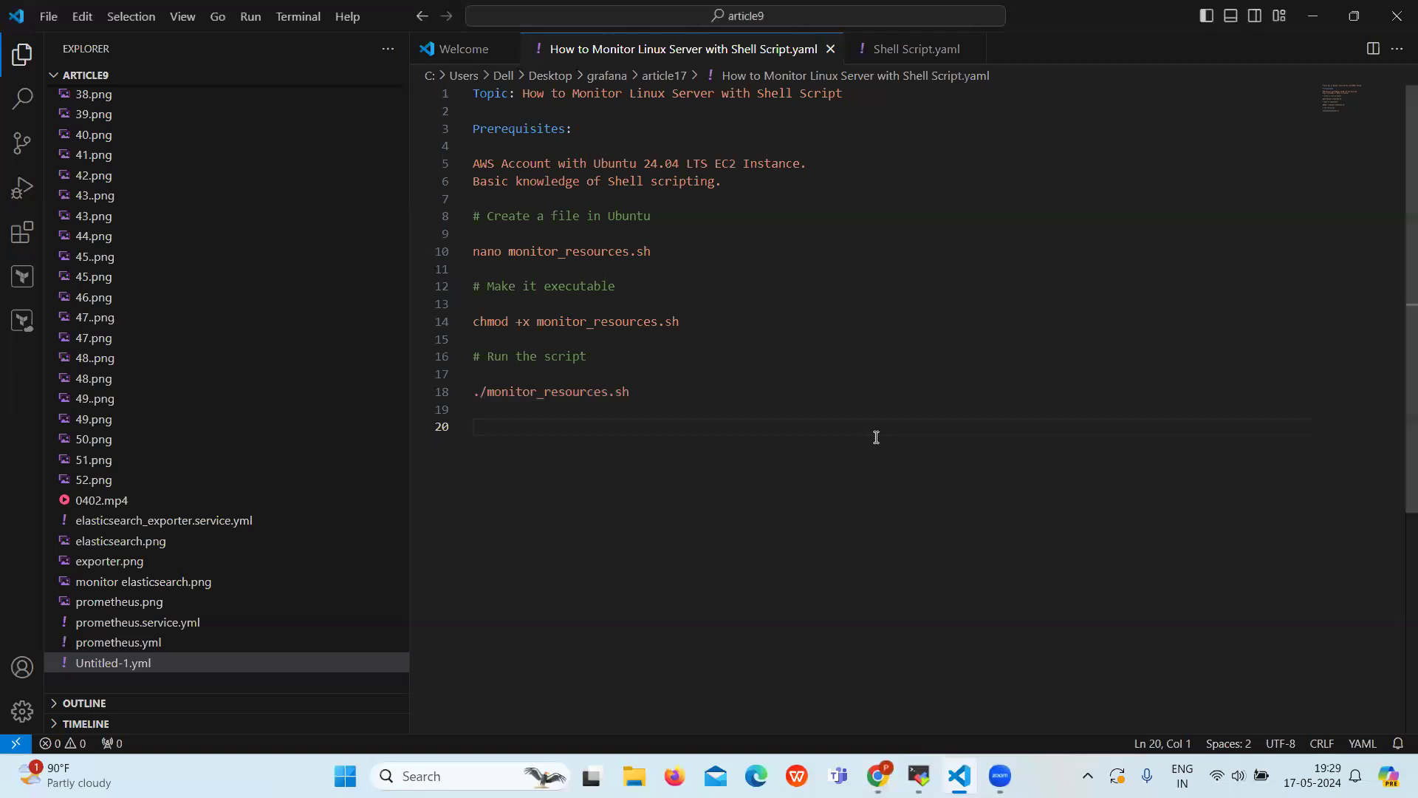
{"action": "mouse_move", "coordinate": [794, 705]}
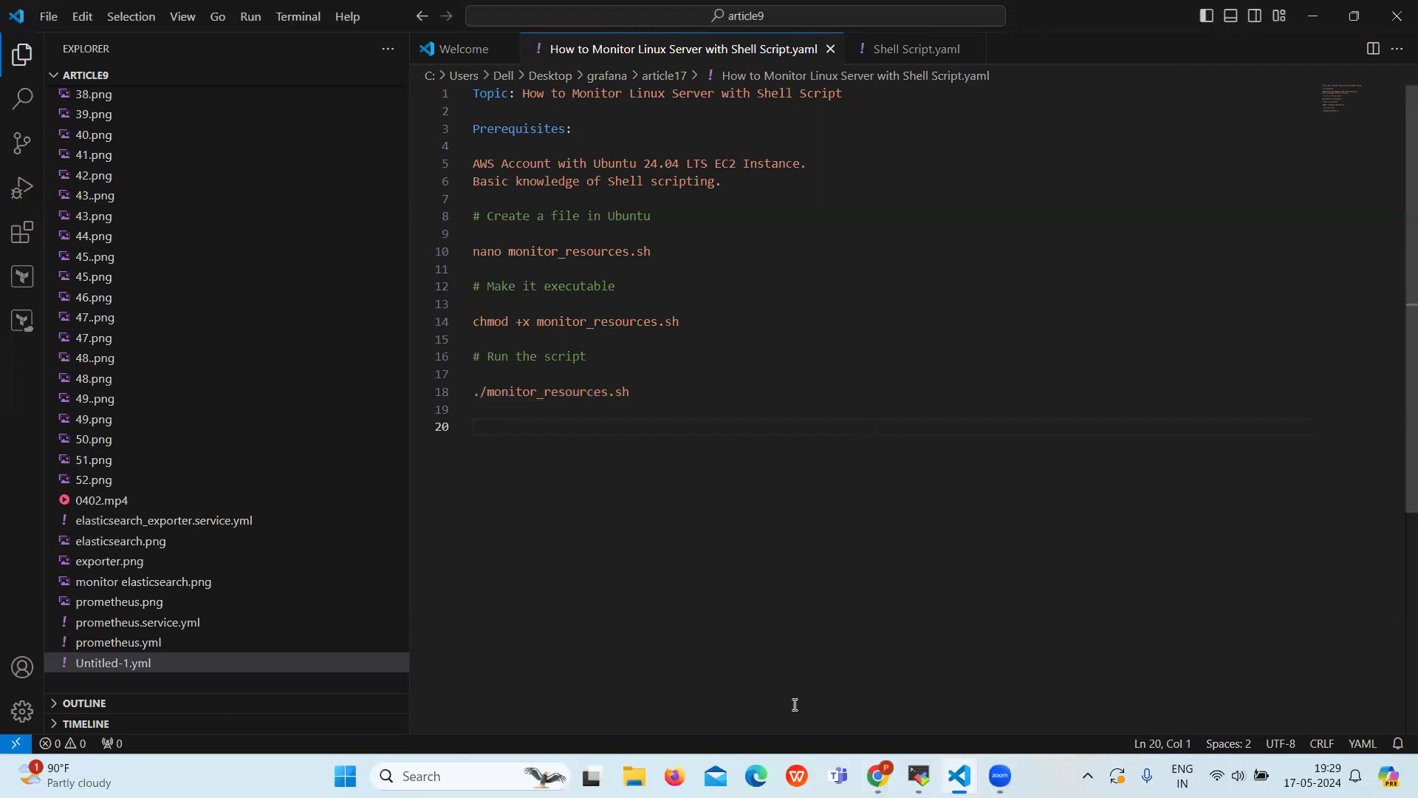